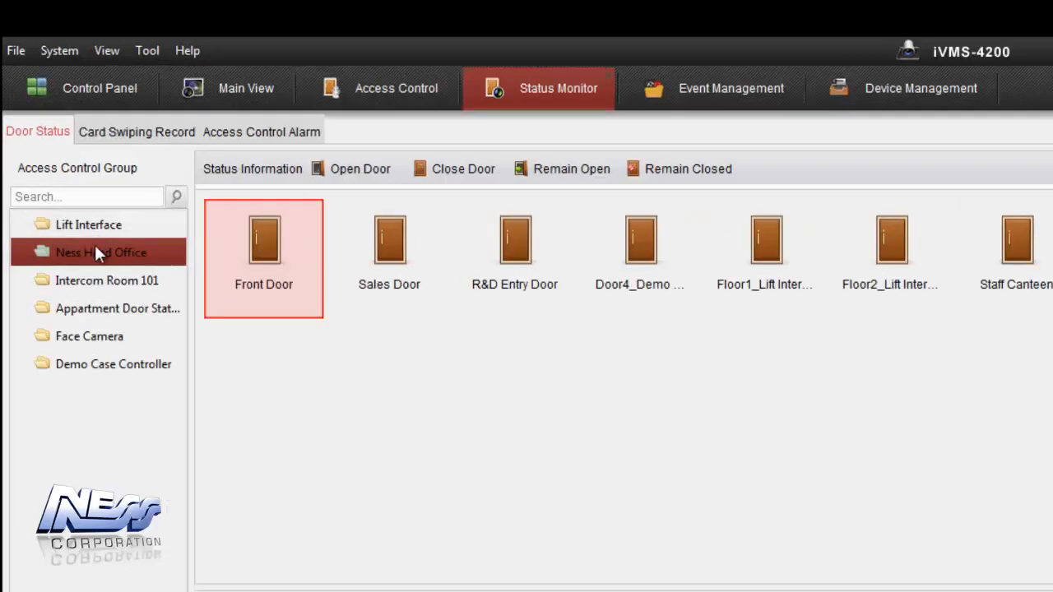
mouse_move(228, 236)
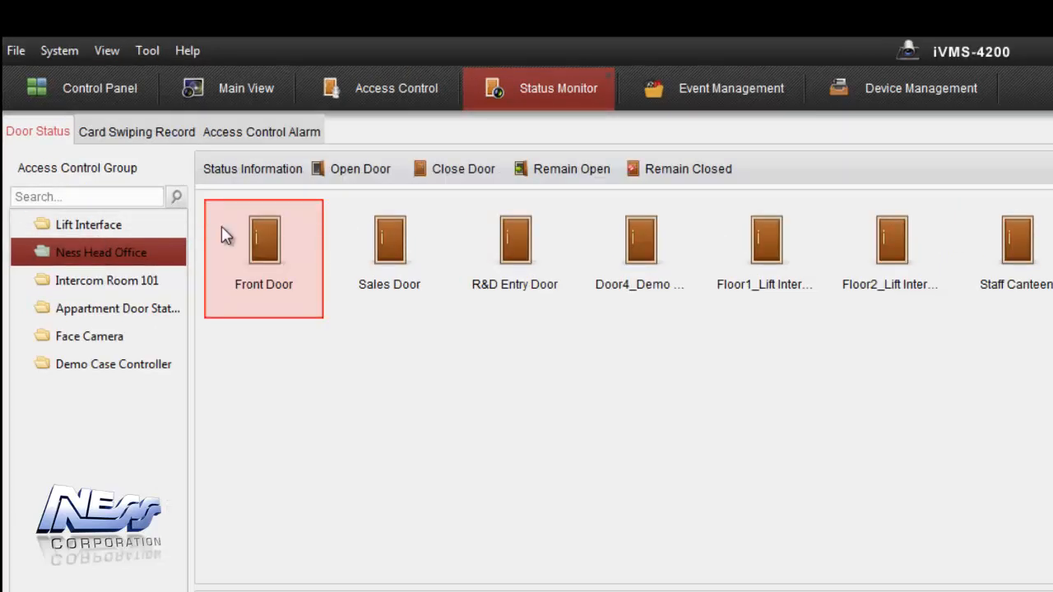
mouse_move(390, 249)
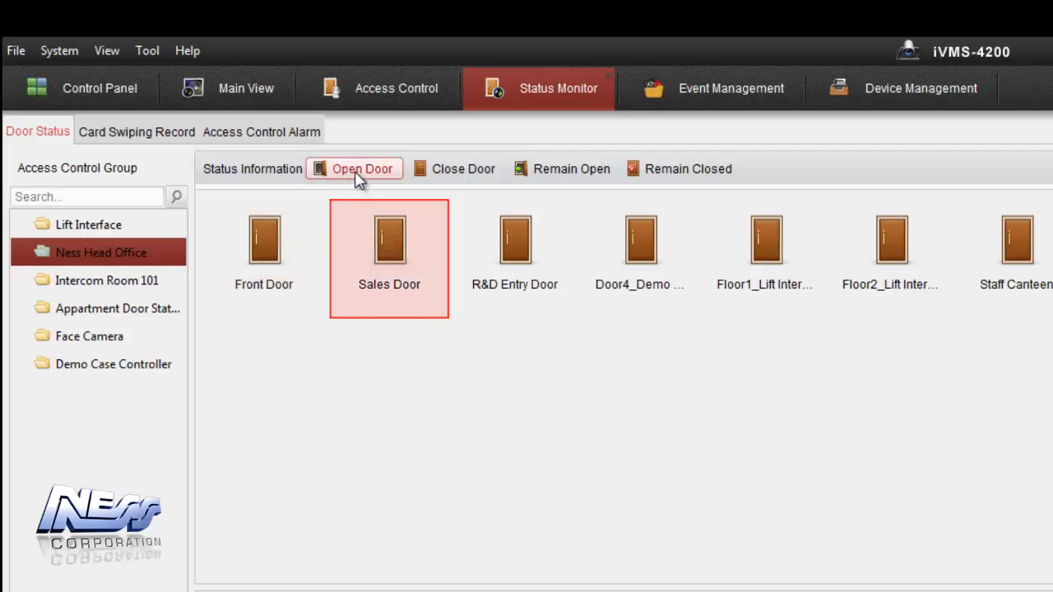
Remotely open Sales Door, select Front Door, then reach the access control parameter settings
click(354, 169)
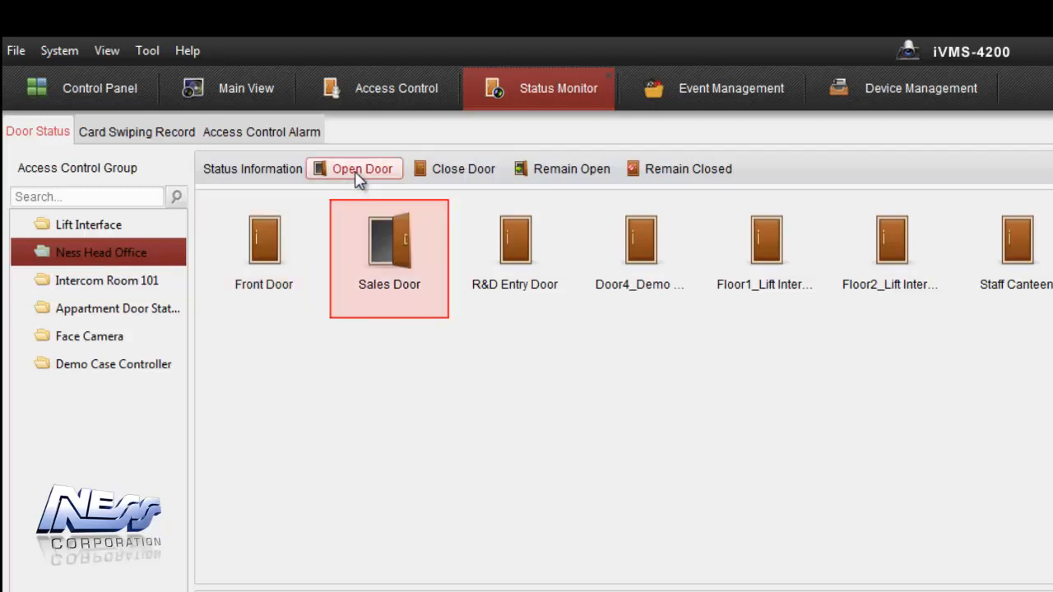
click(463, 169)
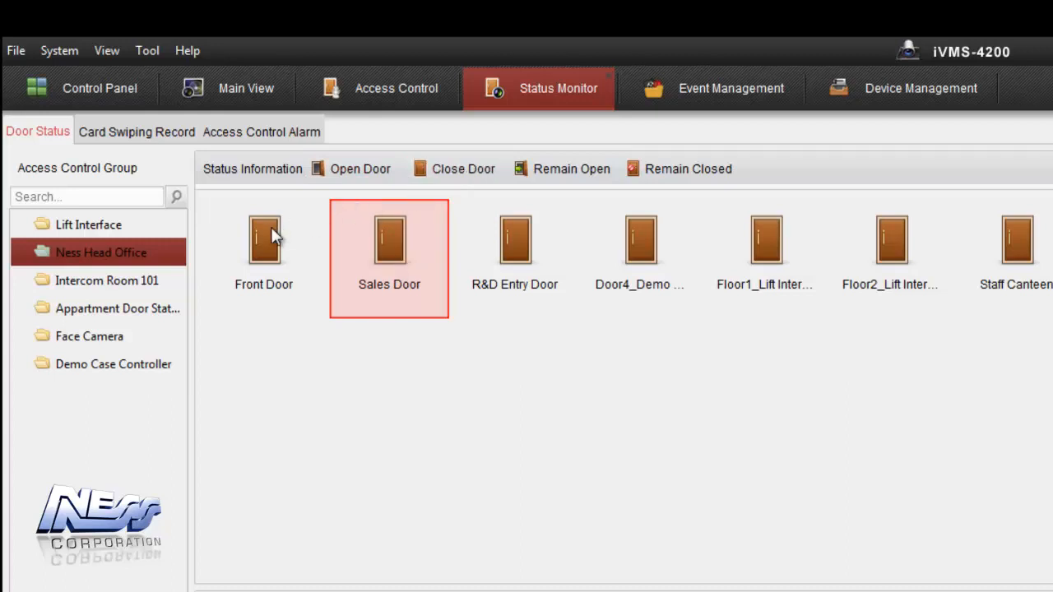
click(263, 242)
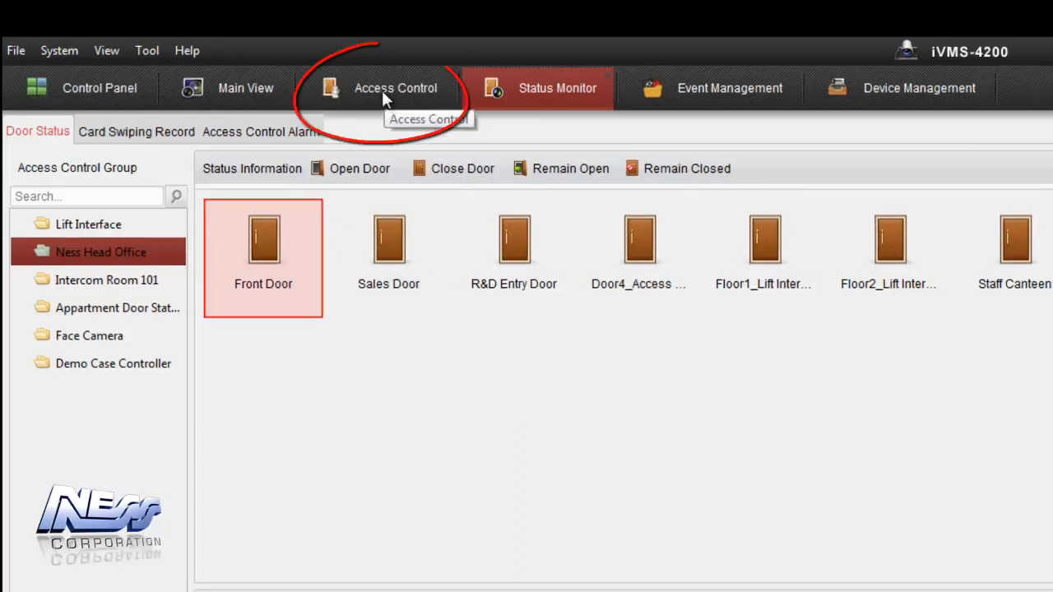
click(395, 88)
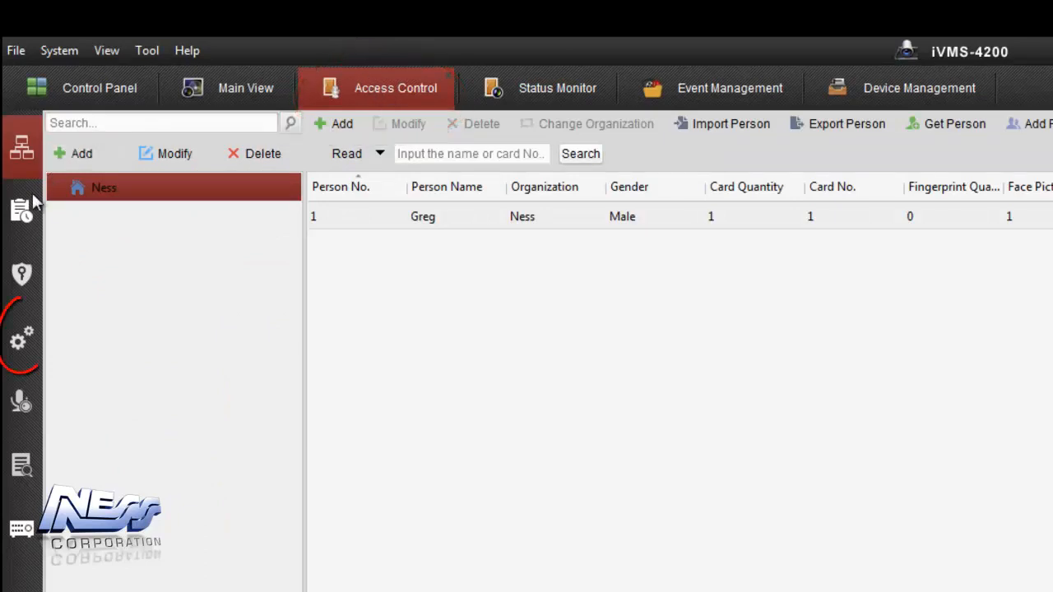
mouse_move(27, 349)
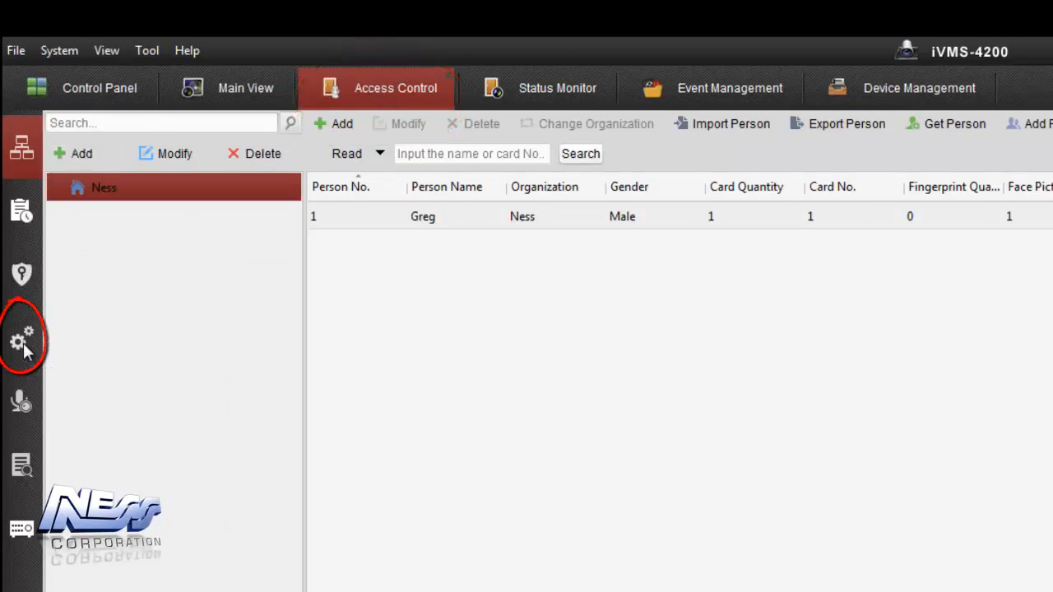
click(22, 355)
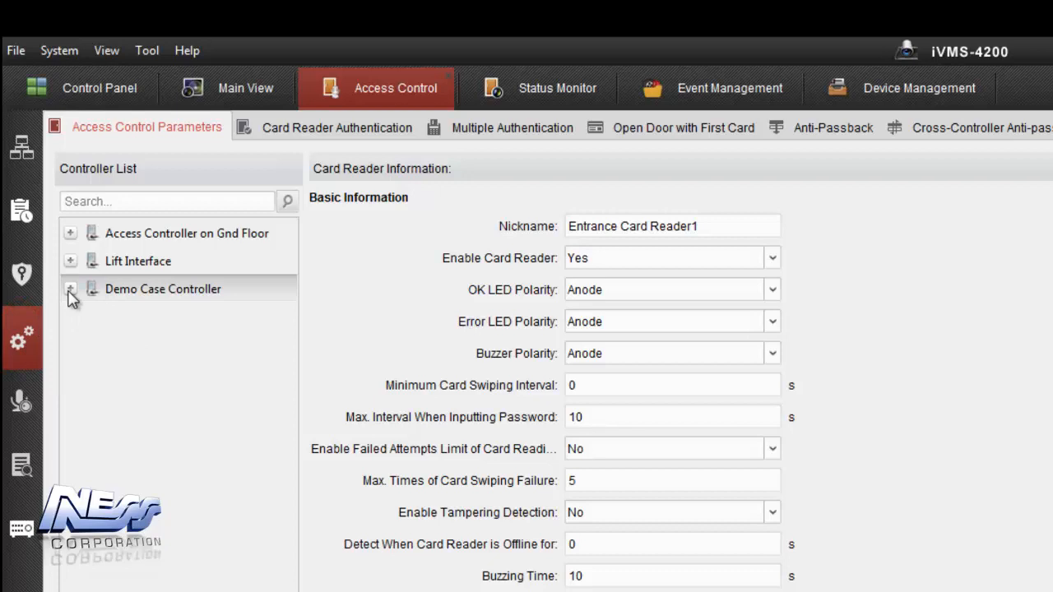
Expand Demo Case Controller and view Door1's, then Door2's, then Door1's door settings again
click(70, 288)
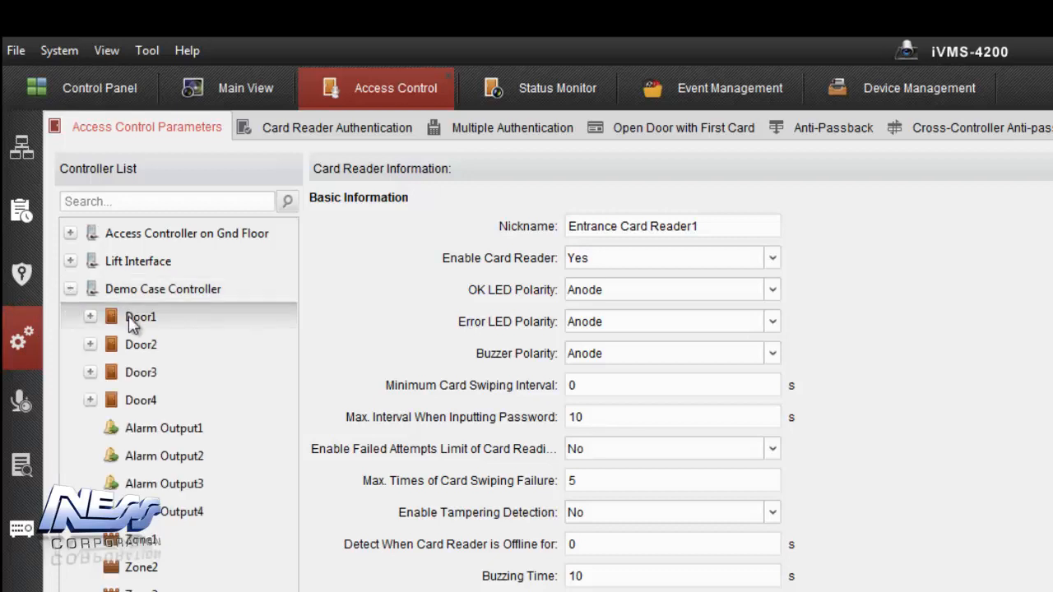
click(140, 317)
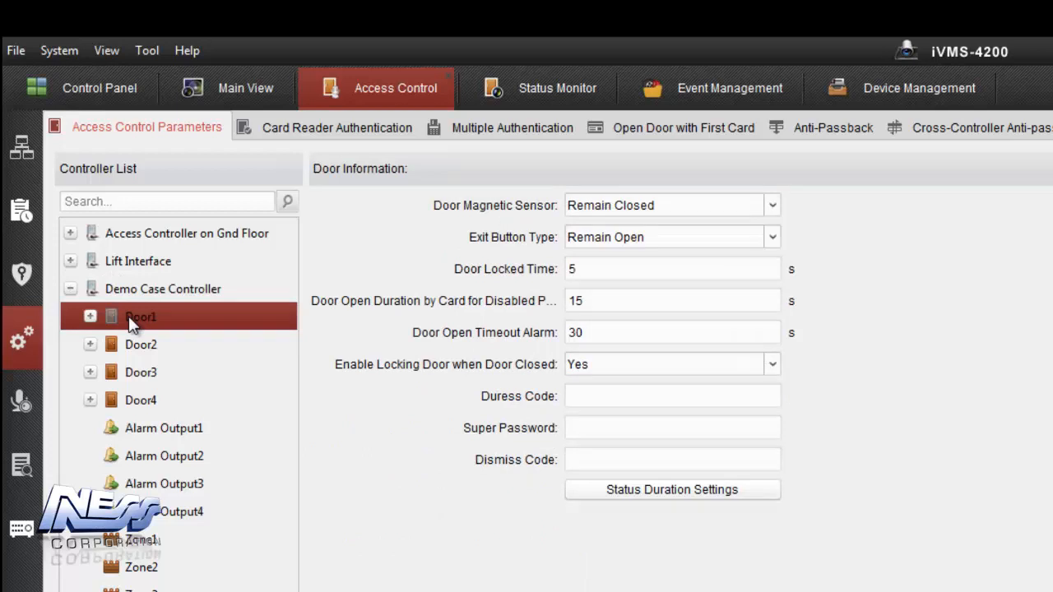
mouse_move(140, 345)
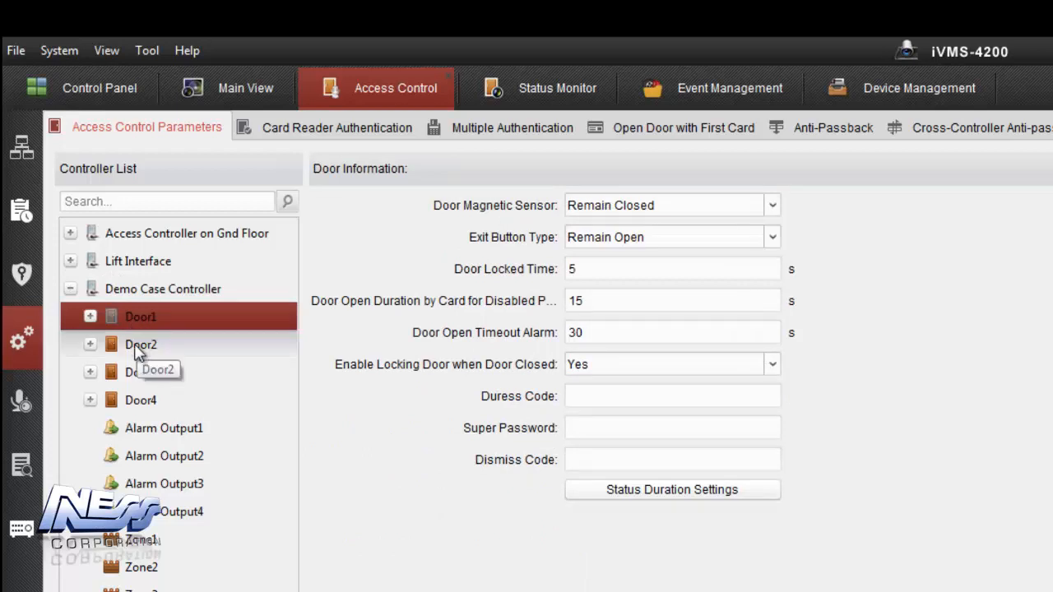
click(139, 344)
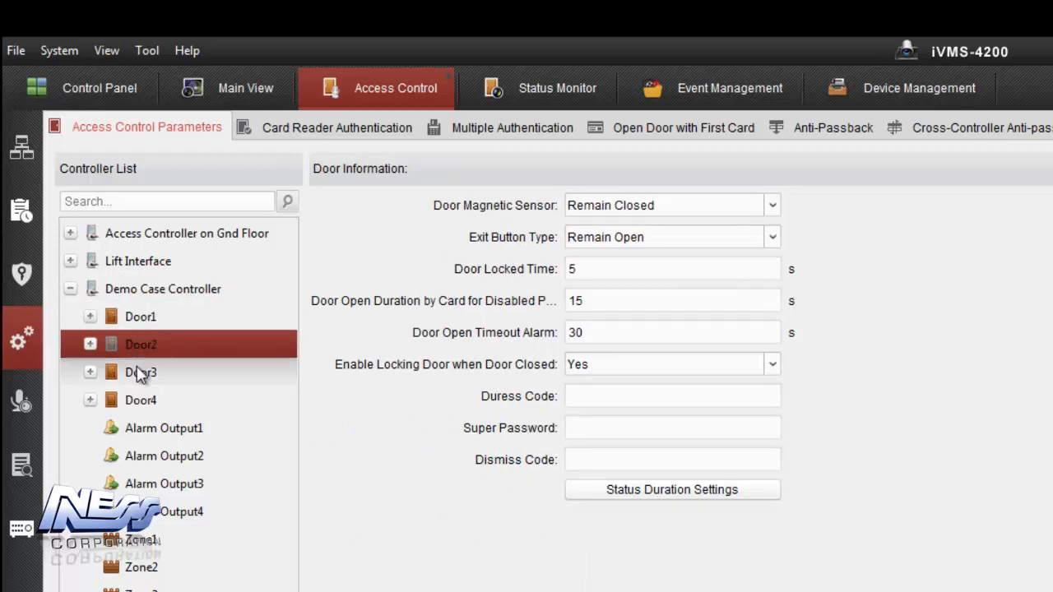
click(140, 316)
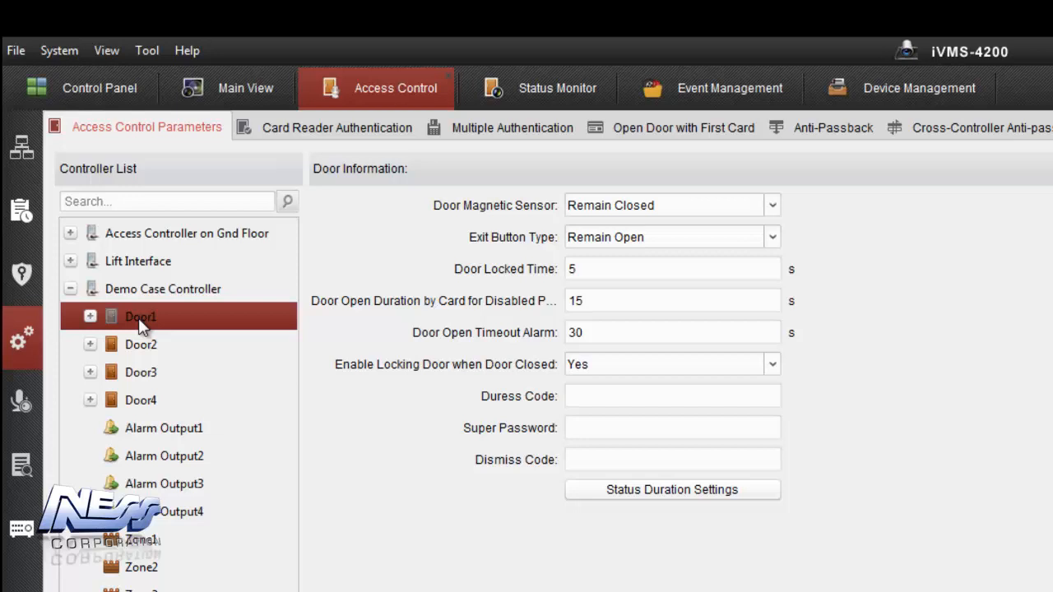
mouse_move(486, 227)
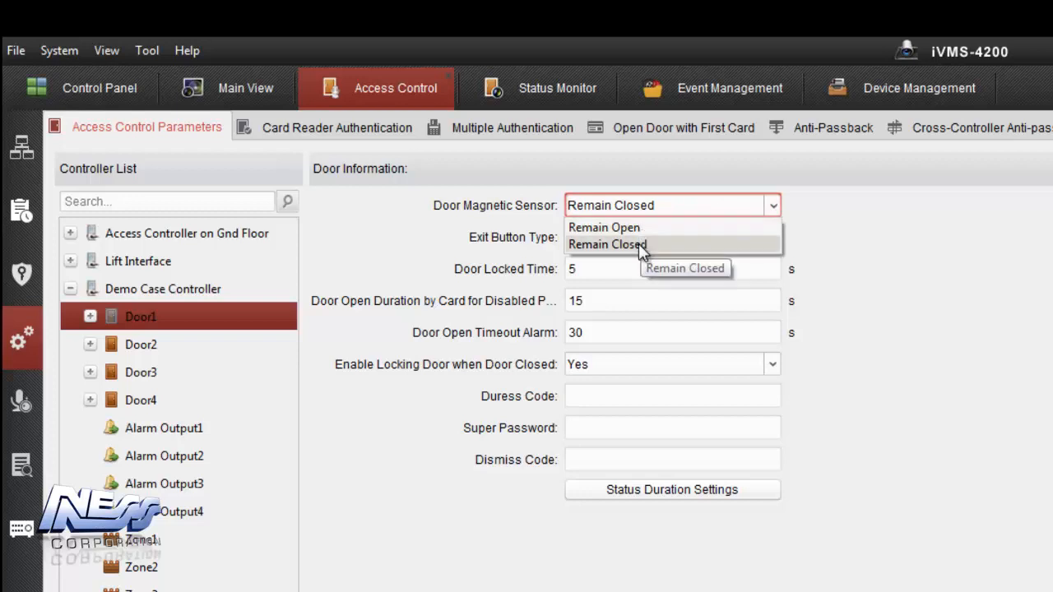
click(608, 244)
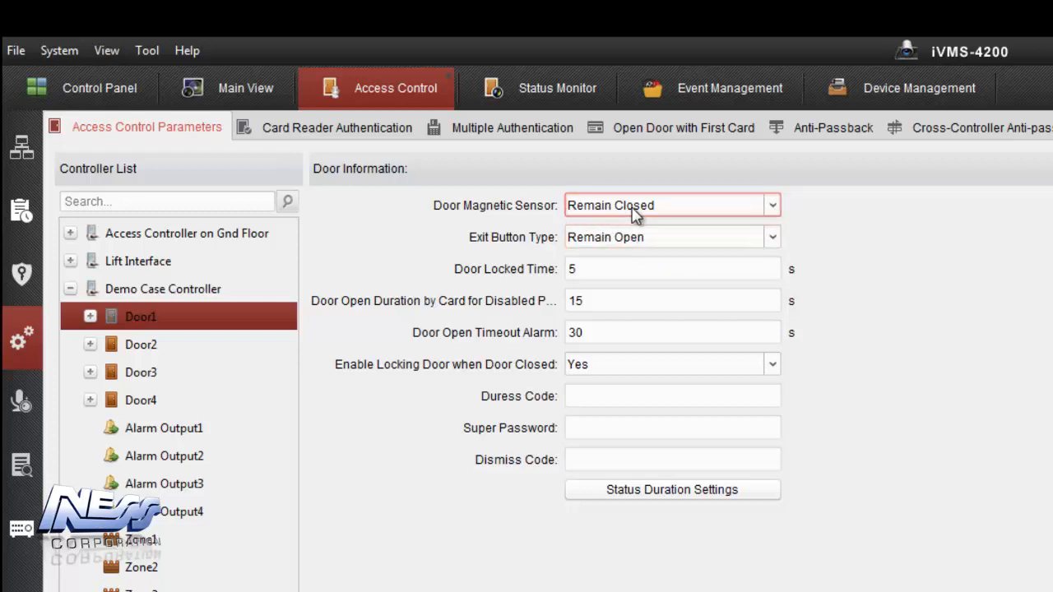
mouse_move(635, 214)
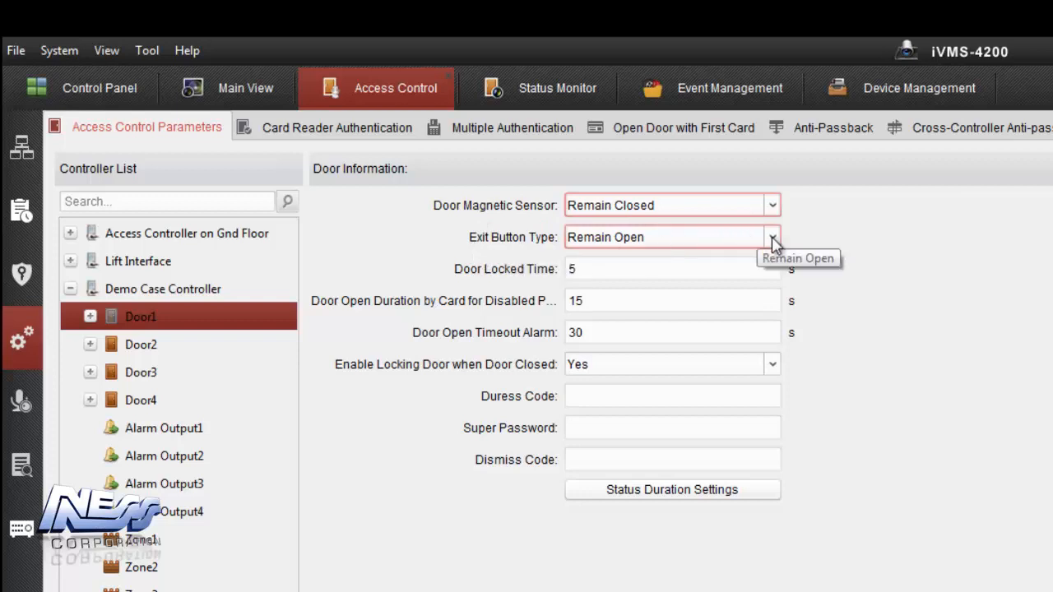
click(773, 237)
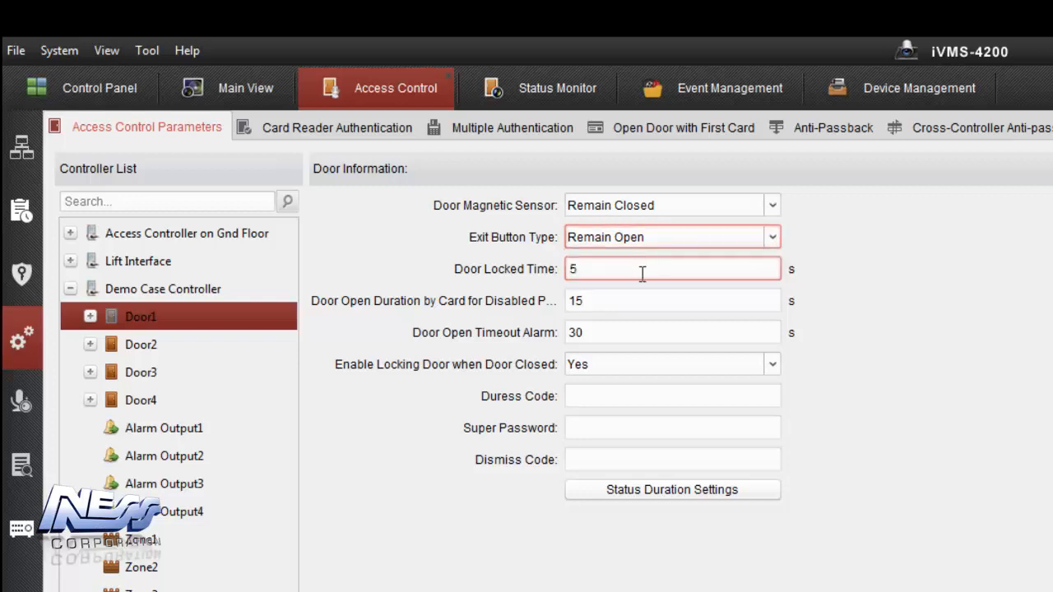
click(672, 269)
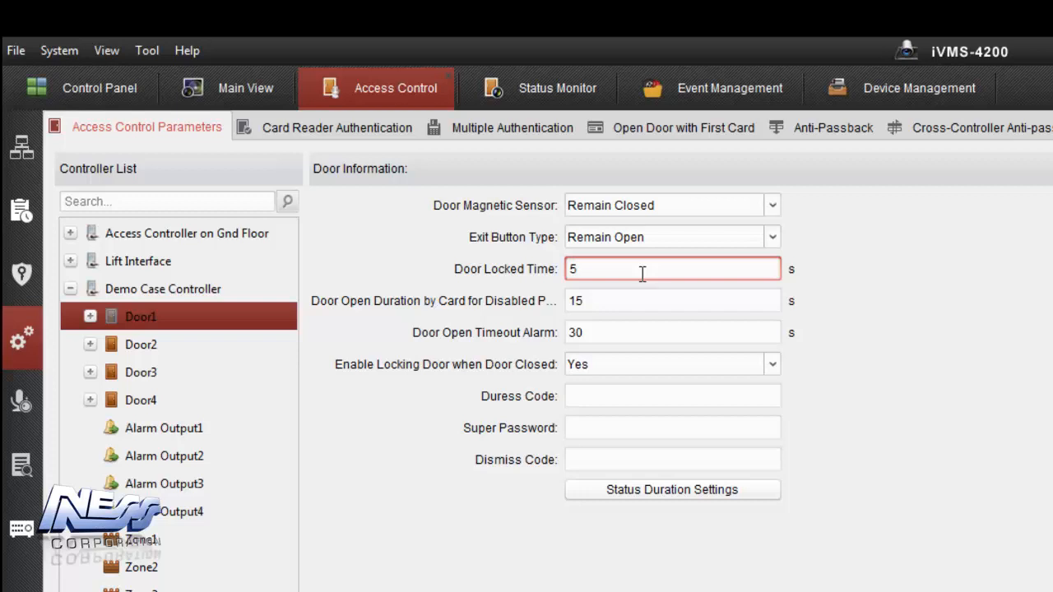
click(673, 301)
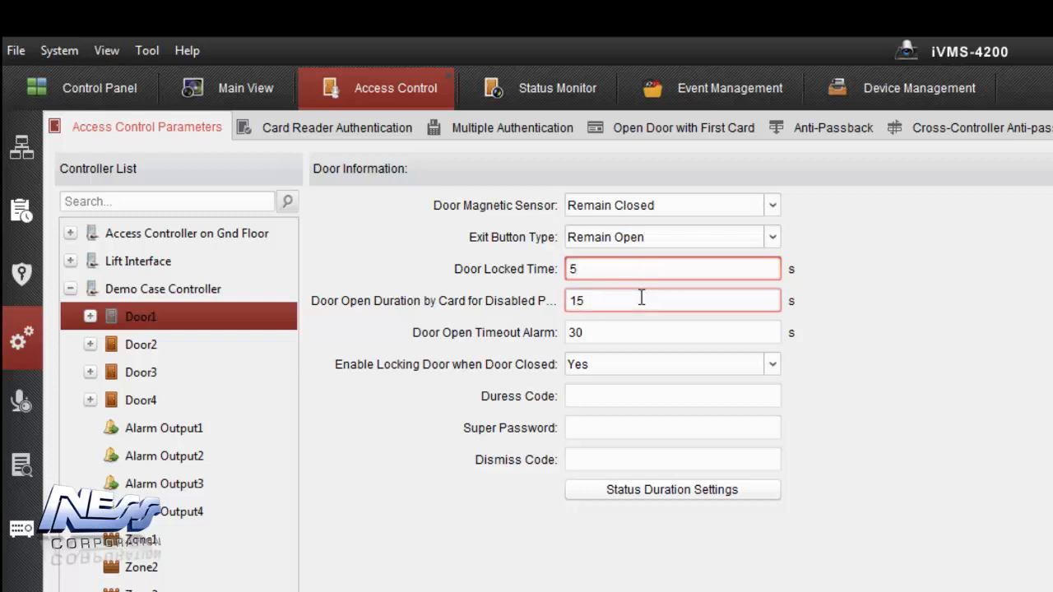
click(672, 300)
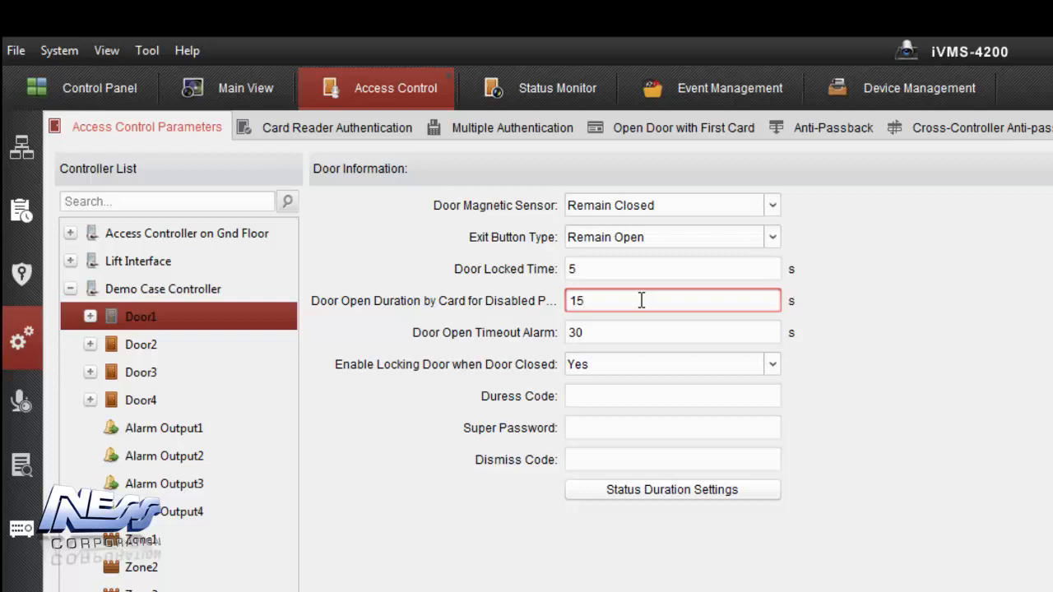
click(672, 332)
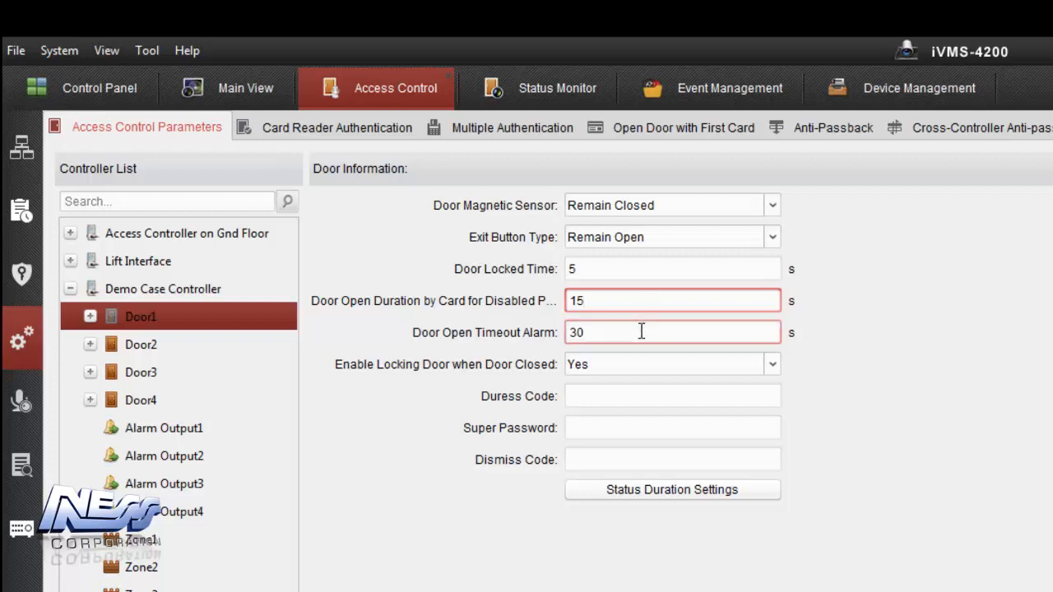
click(672, 333)
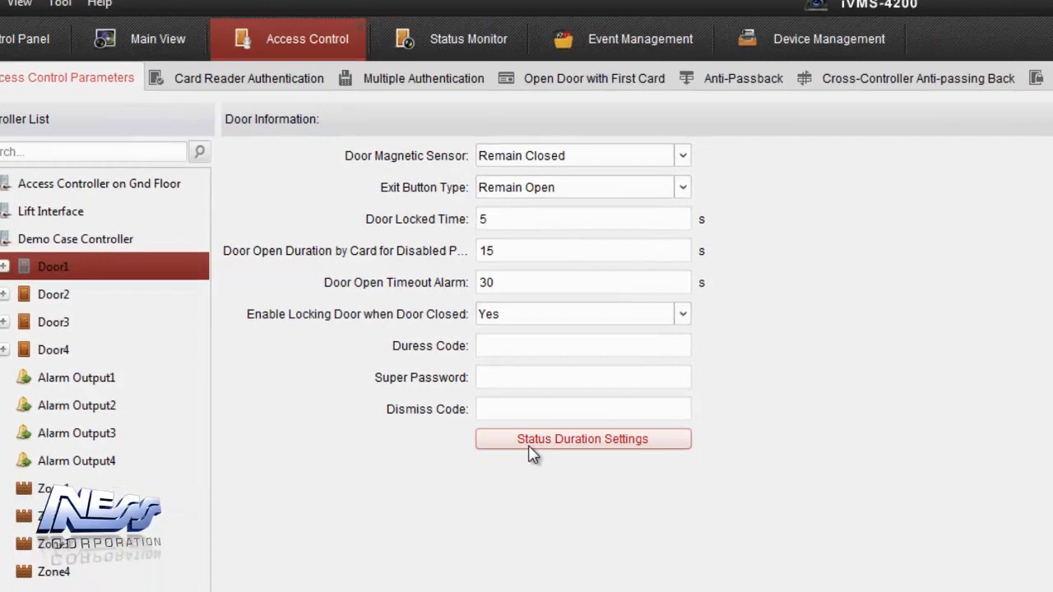
Open Door1's Status Duration weekly schedule, with Monday to Sunday all empty
click(583, 439)
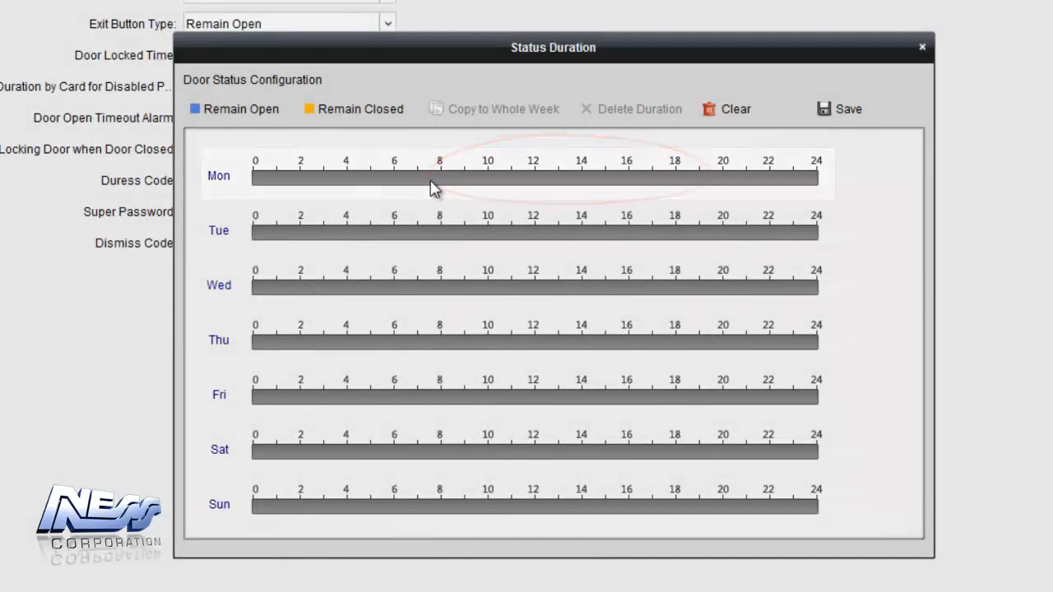
mouse_move(467, 182)
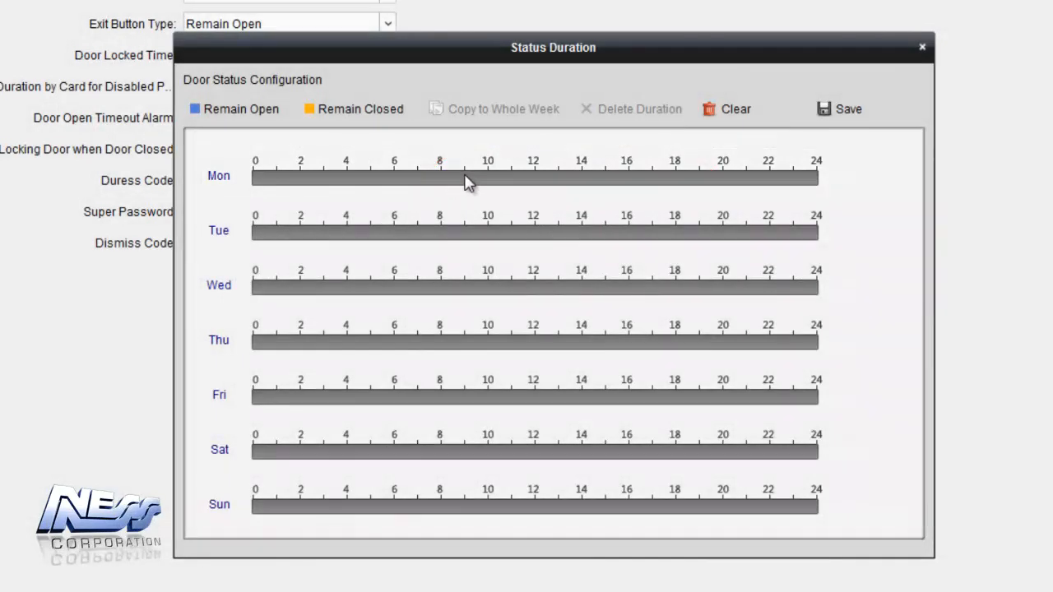
Draw Monday's 09:00–17:00 remain-open period, copy it to the whole week, and delete the weekend periods
drag(465, 176, 596, 176)
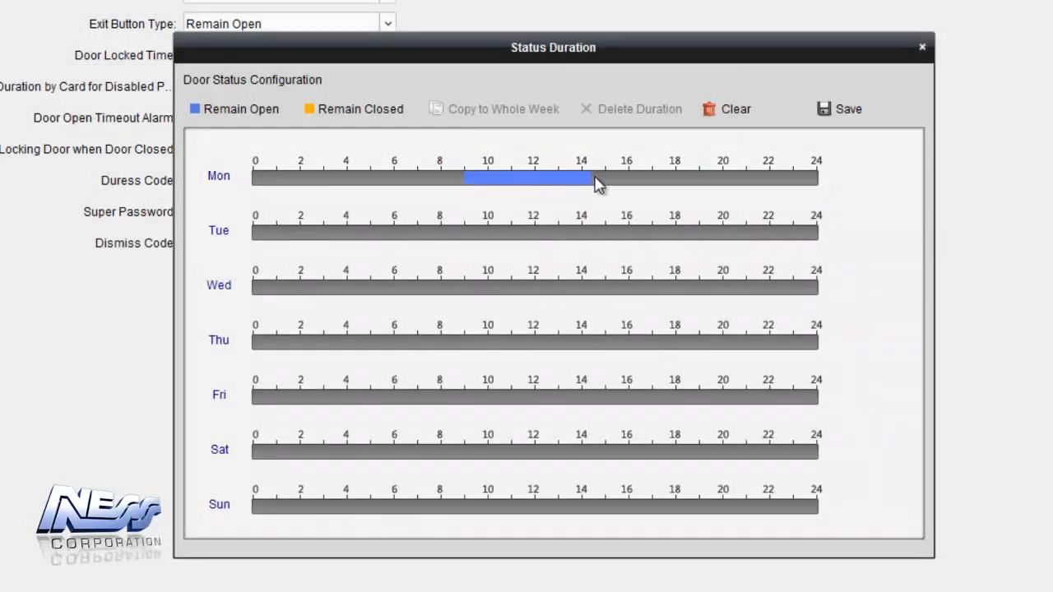
drag(599, 176, 650, 176)
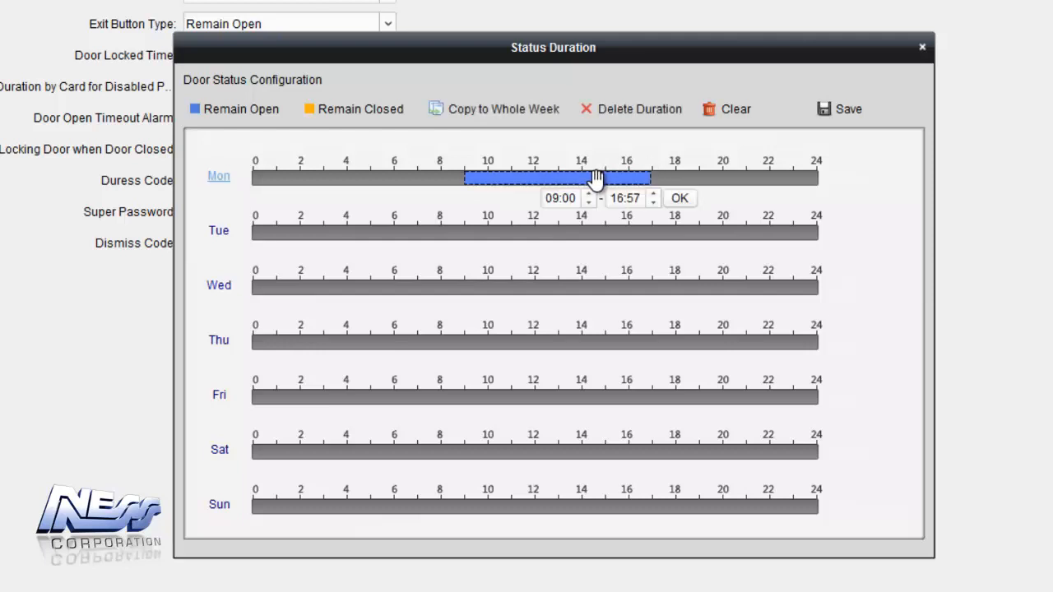
click(625, 199)
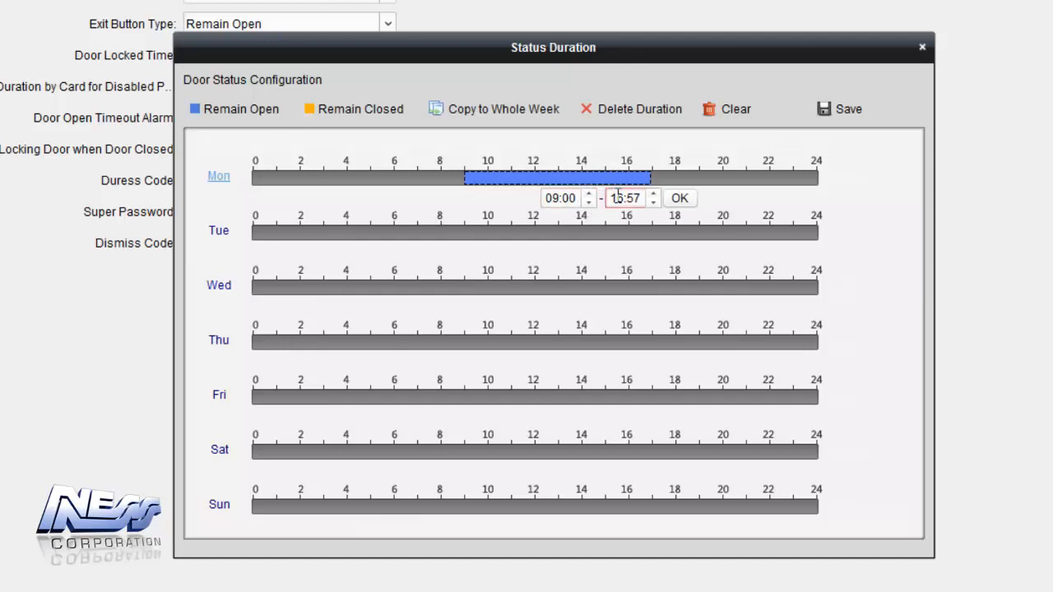
click(658, 192)
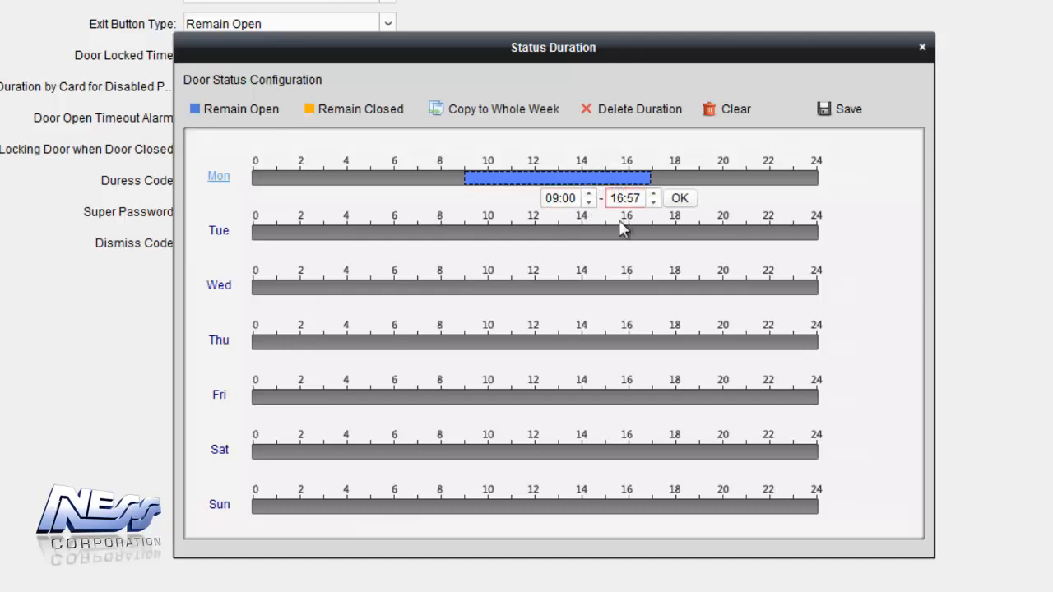
click(658, 193)
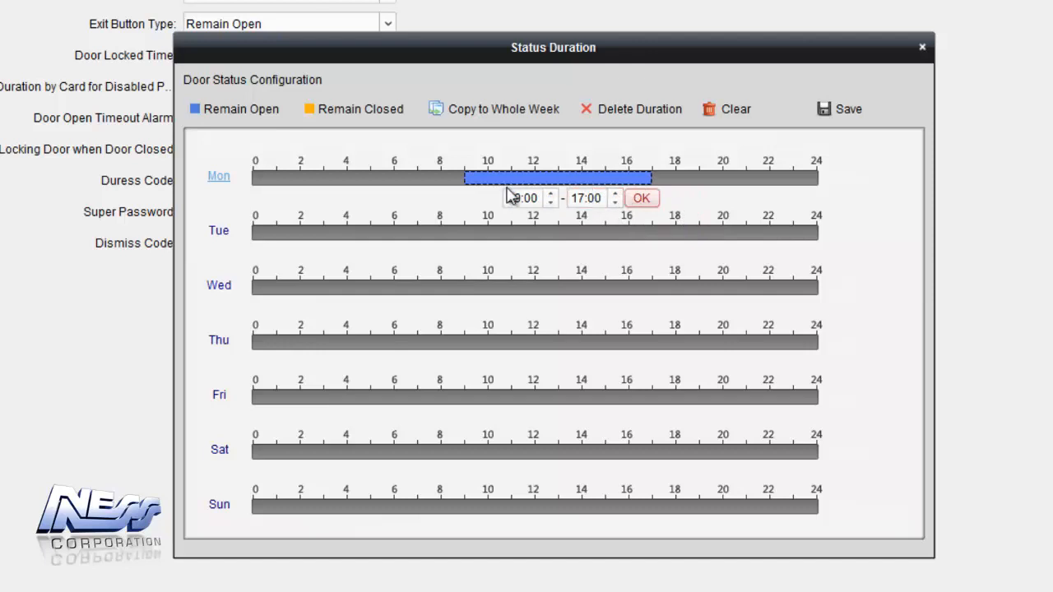
mouse_move(455, 115)
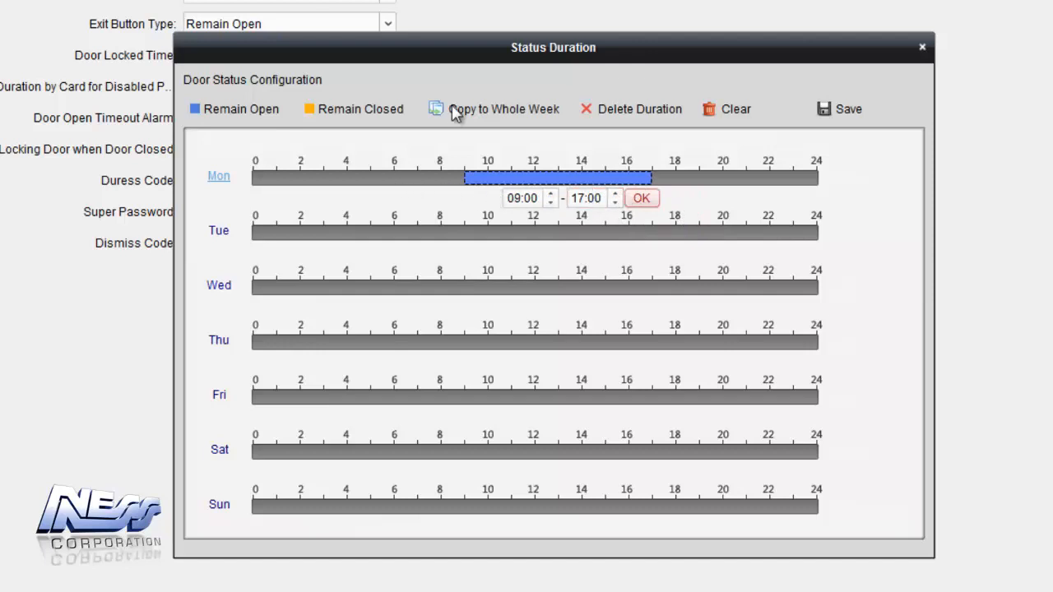
click(499, 109)
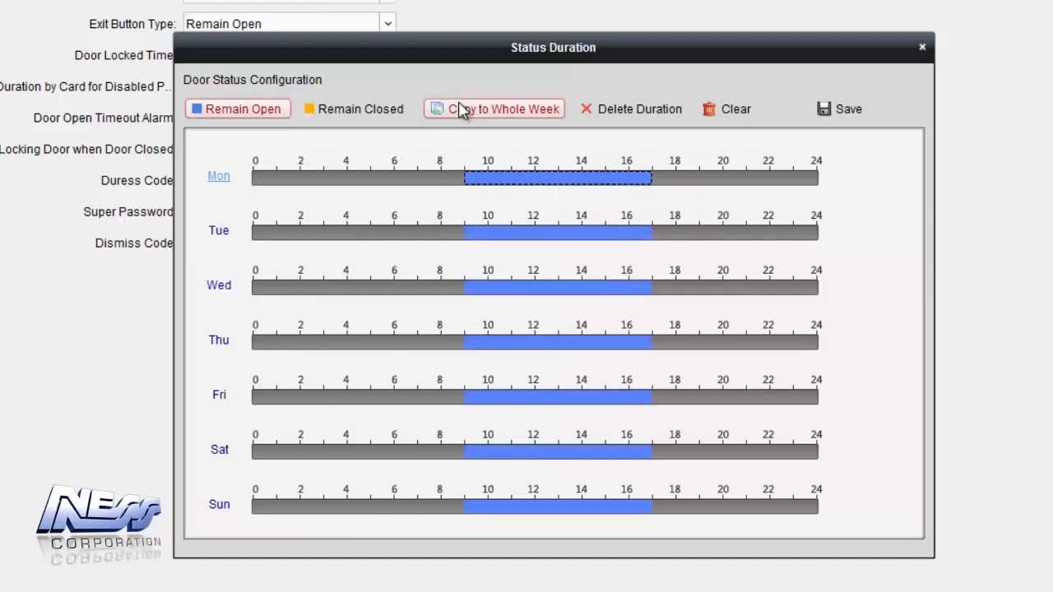
mouse_move(512, 441)
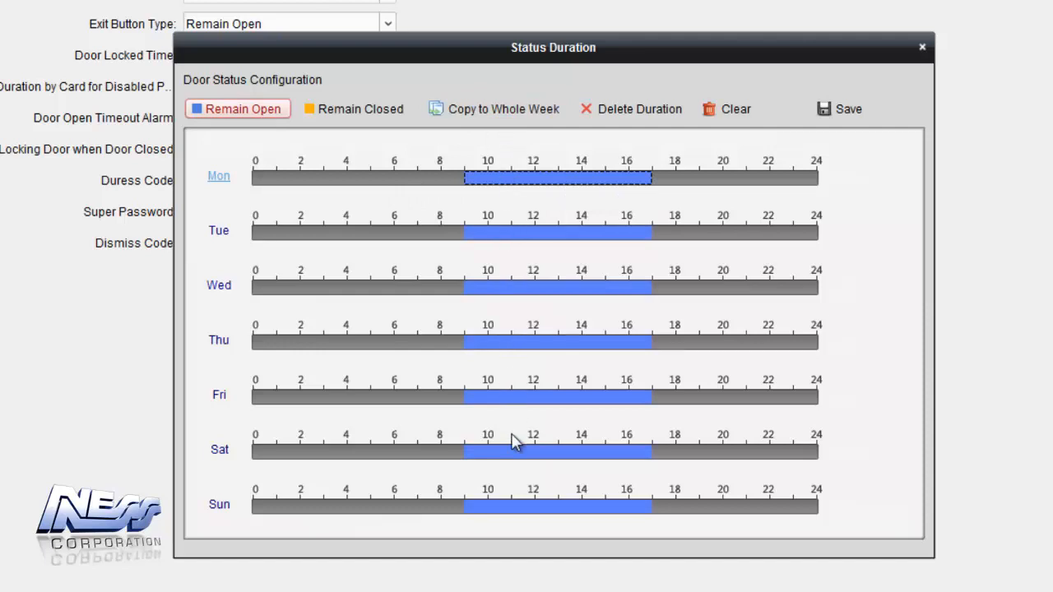
mouse_move(521, 477)
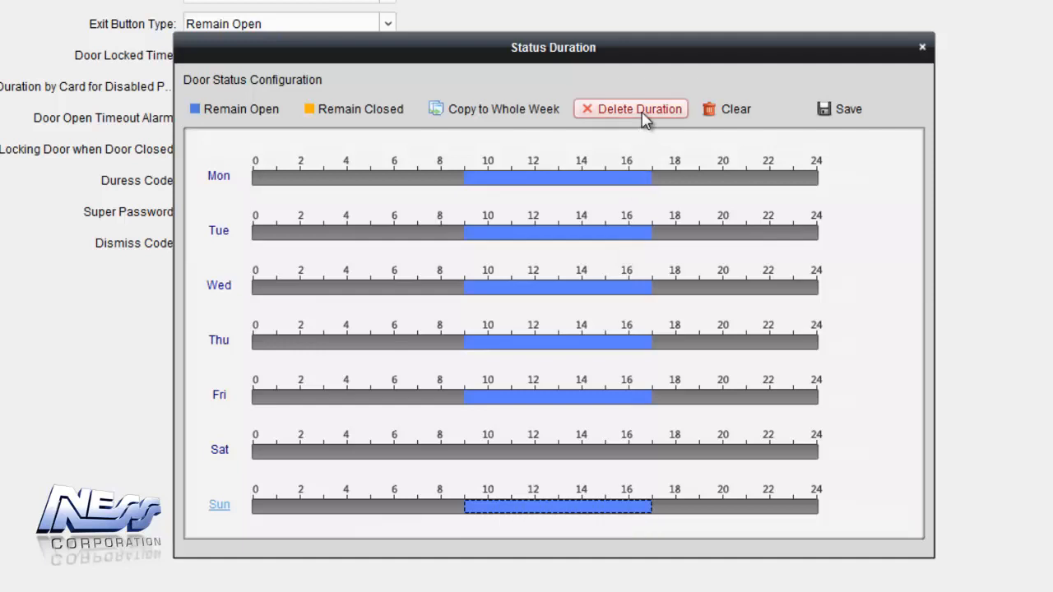
click(640, 109)
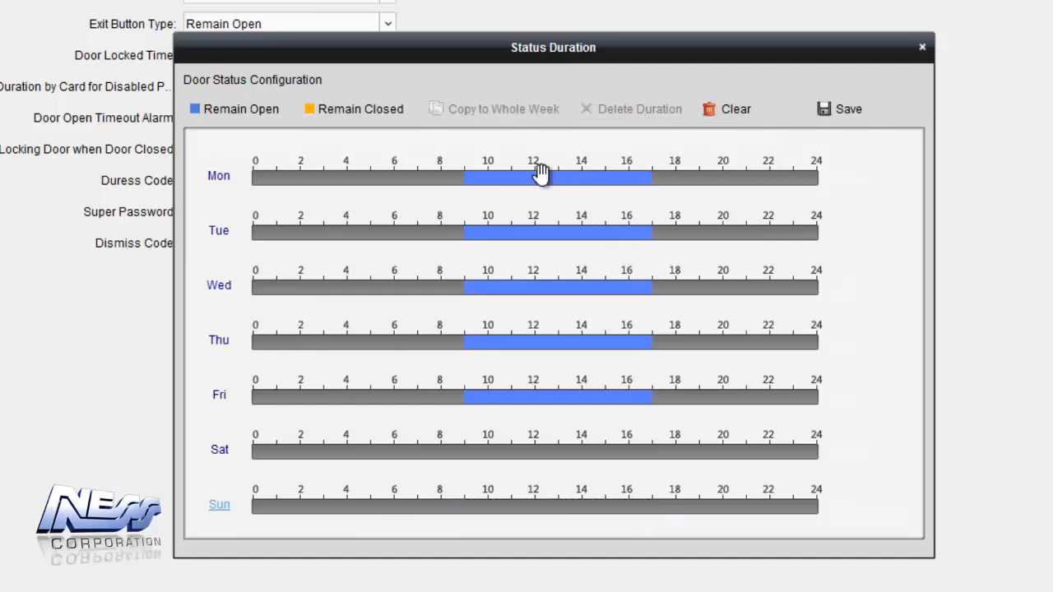
mouse_move(525, 249)
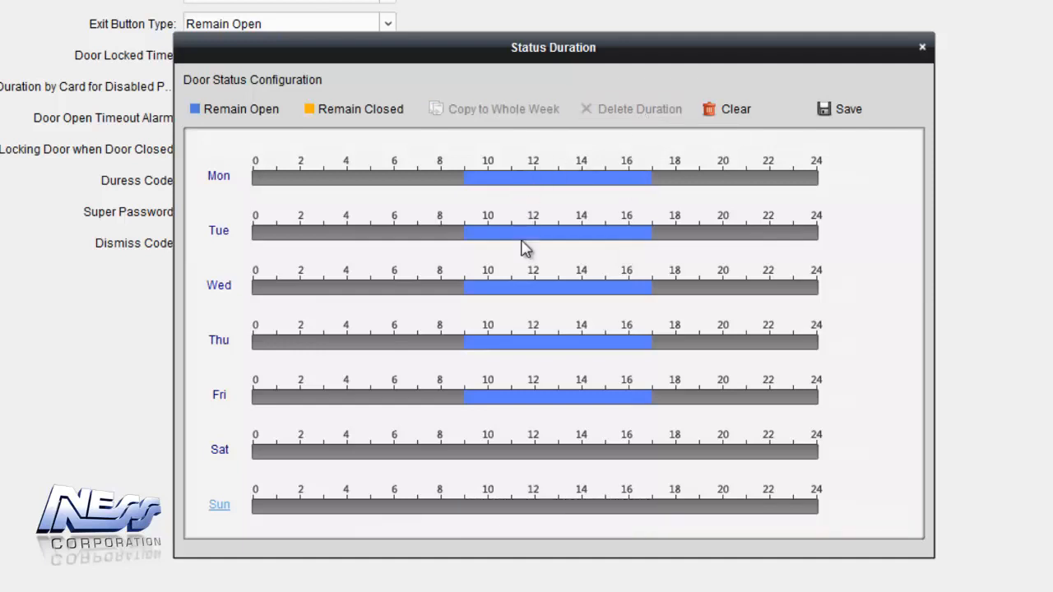
mouse_move(523, 395)
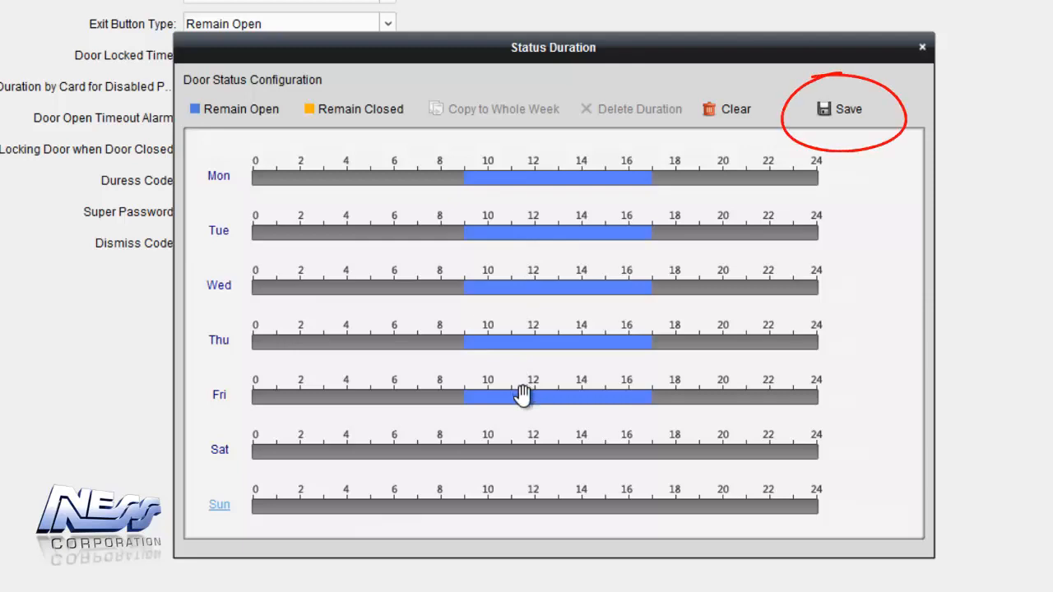
Save Door1's Monday–Friday 09:00–17:00 remain-open schedule and close the Status Duration window
click(844, 109)
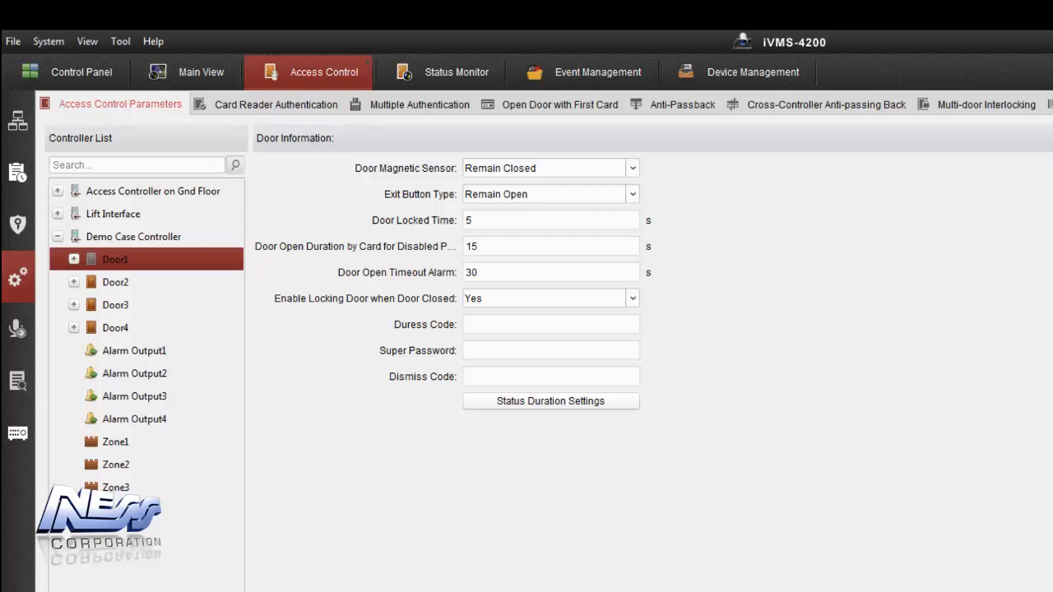
mouse_move(413, 120)
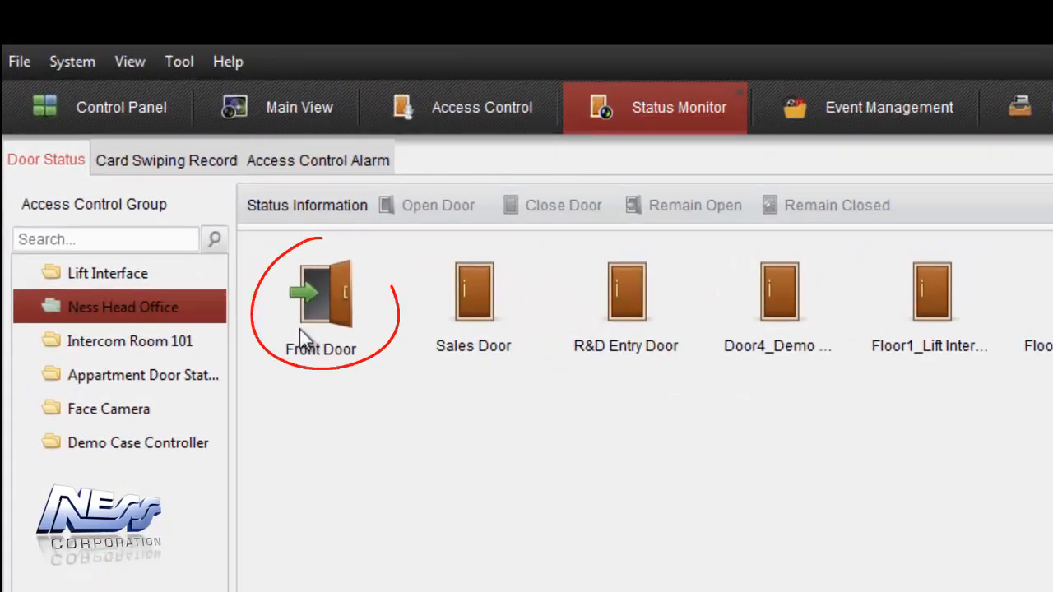
mouse_move(305, 319)
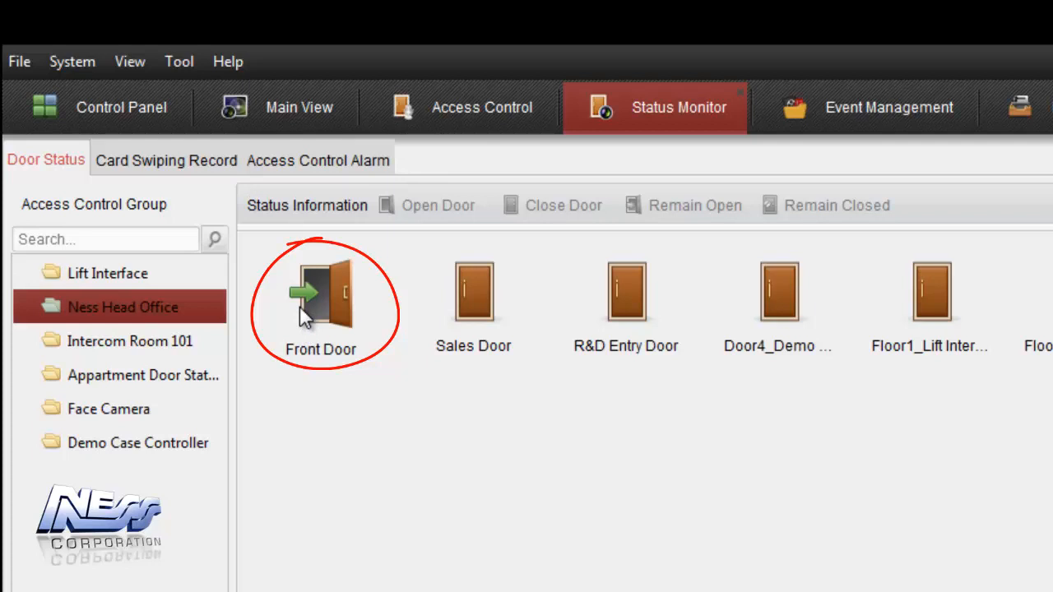
Check Front Door's open status, then remotely open Sales Door in Door Status
click(320, 296)
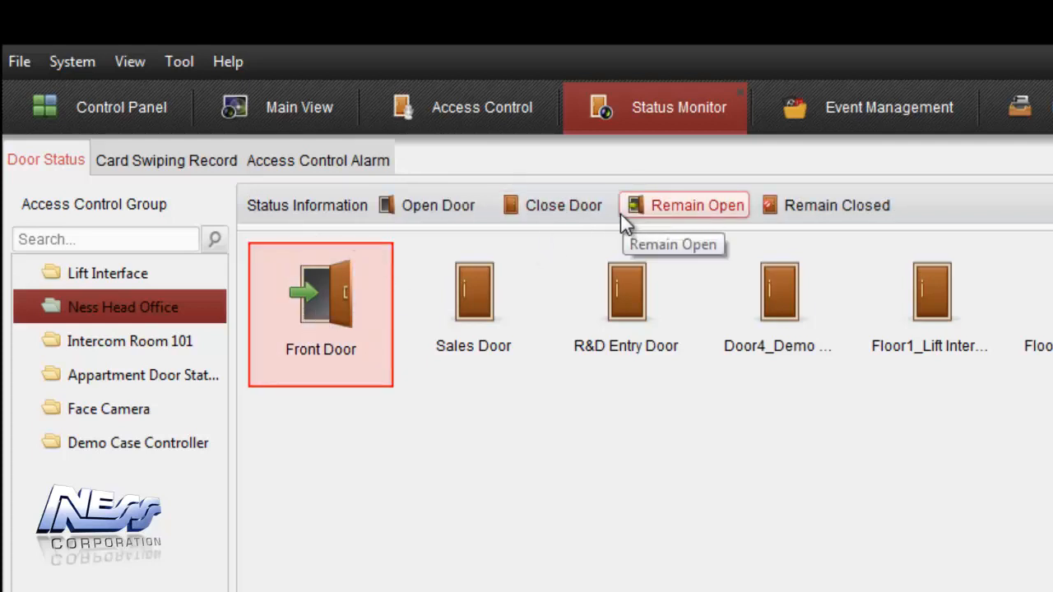
mouse_move(529, 533)
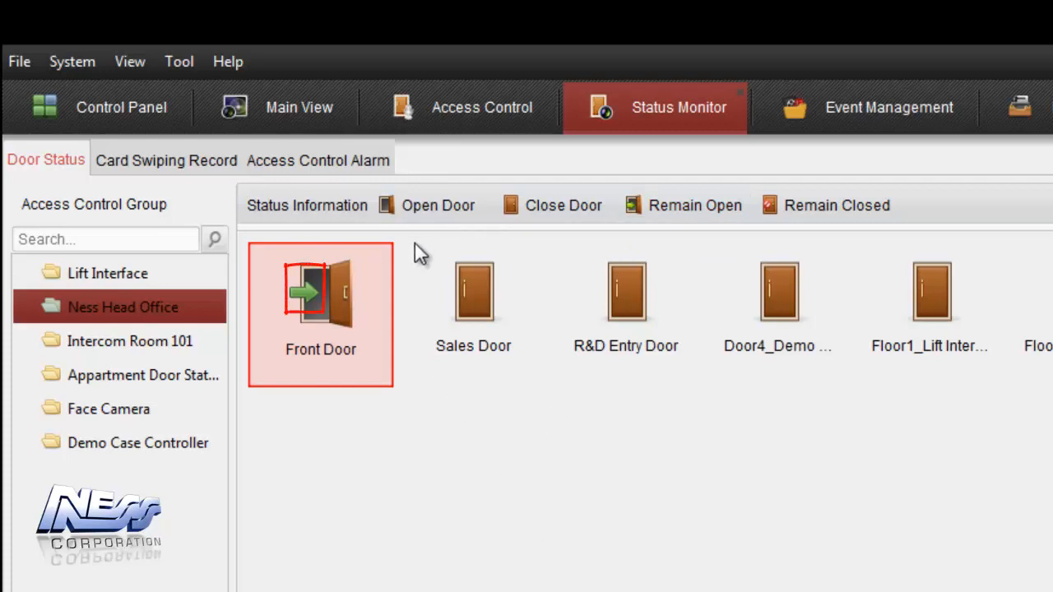
mouse_move(438, 500)
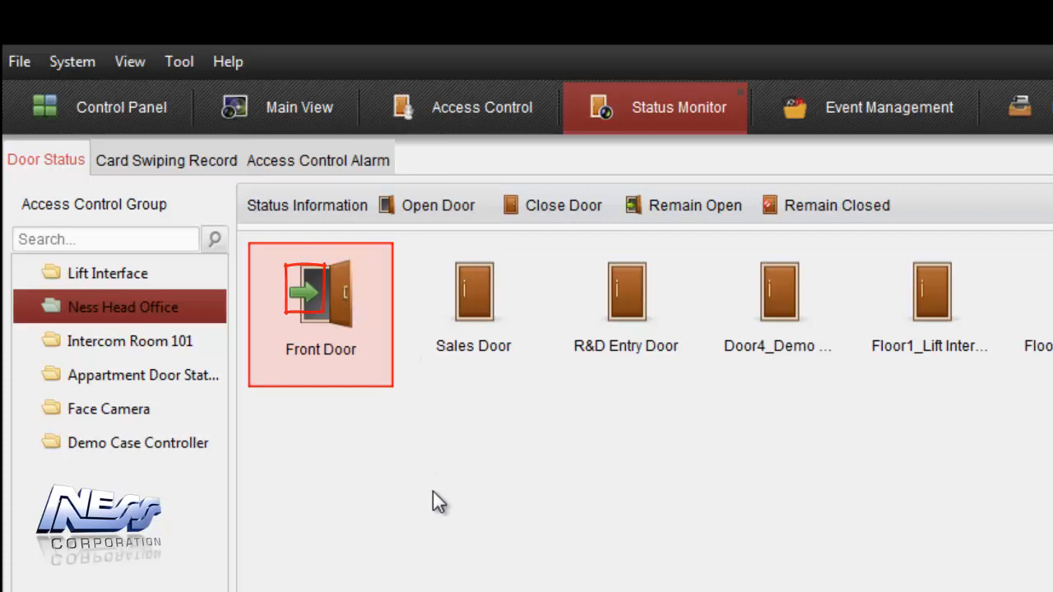
click(473, 292)
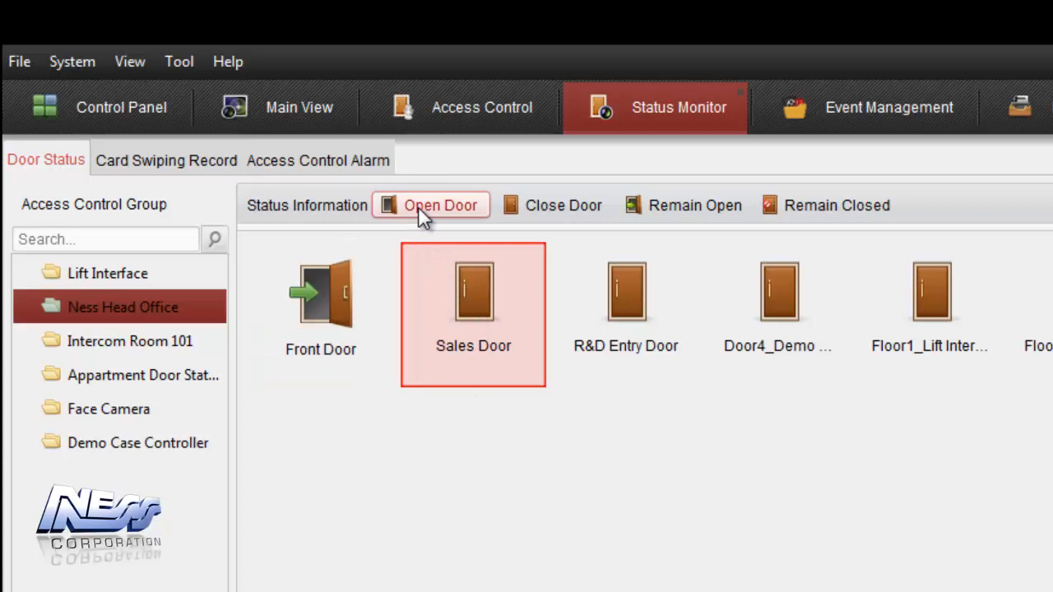
click(440, 205)
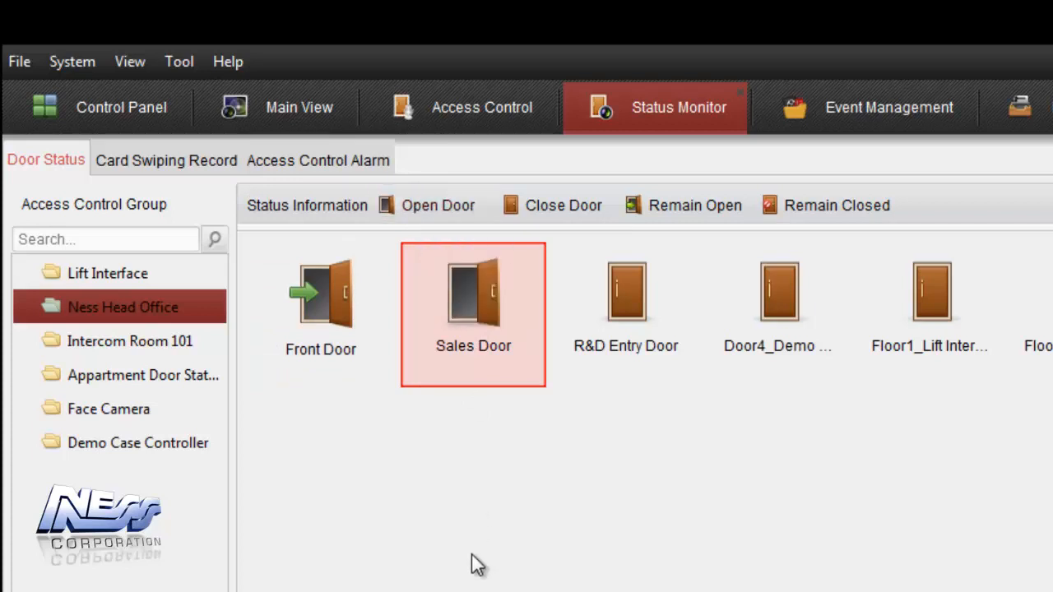
mouse_move(439, 348)
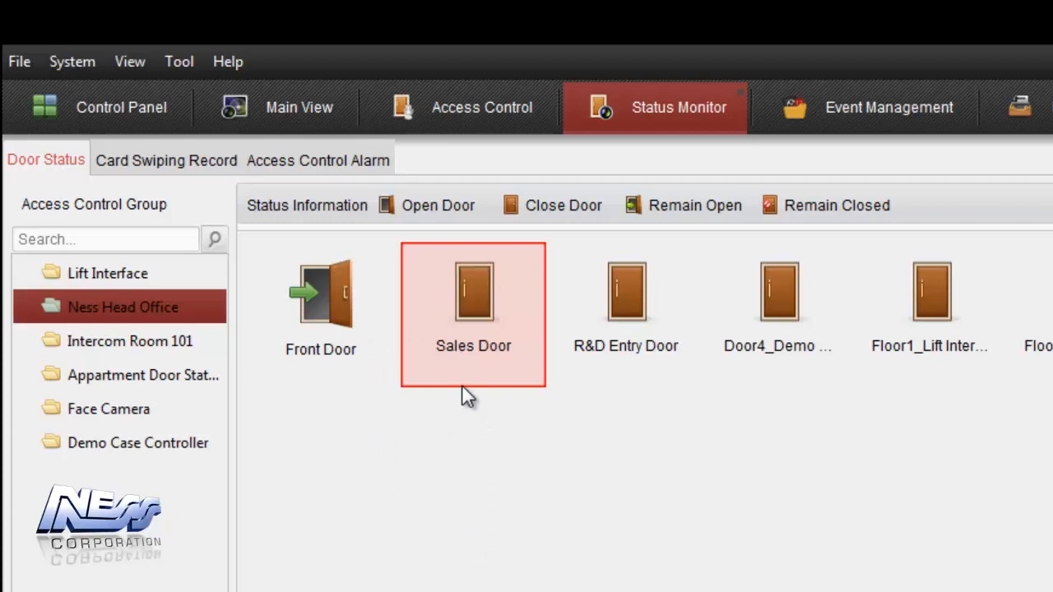
mouse_move(296, 309)
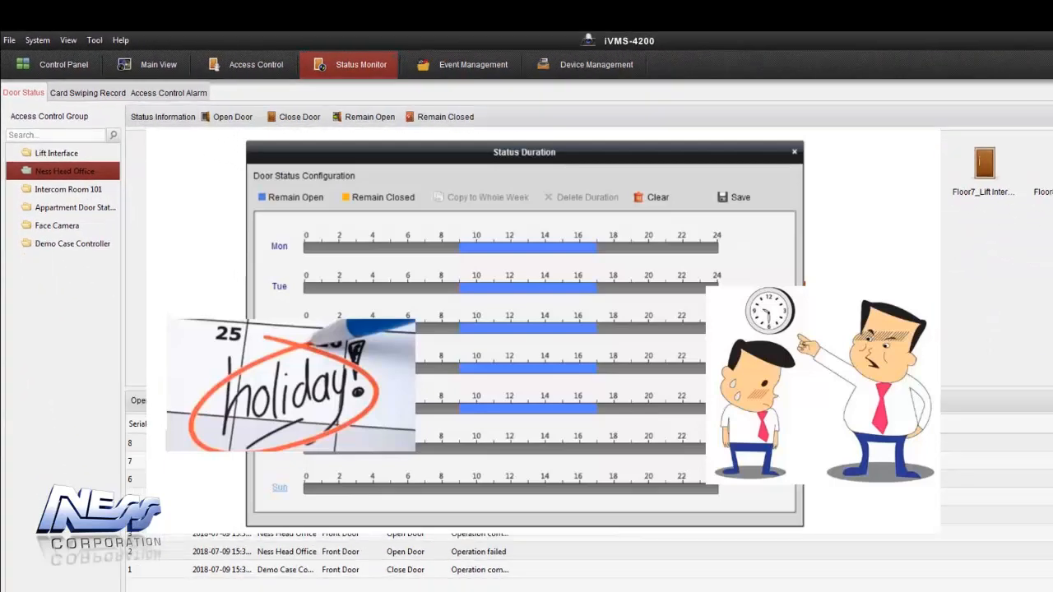
Go to Access Control and show the Open Door with First Card settings
click(287, 37)
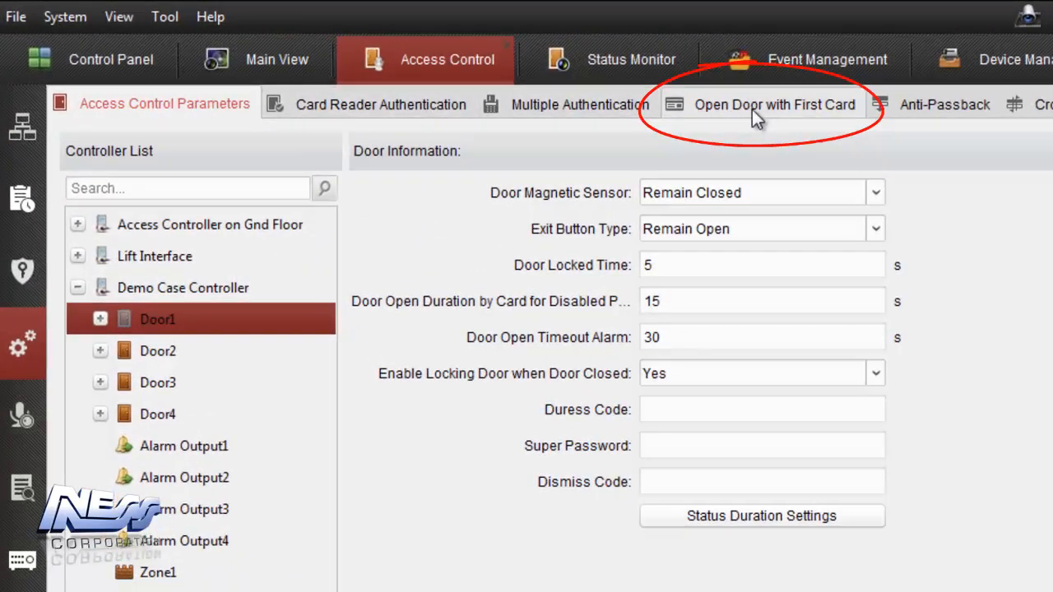
mouse_move(757, 119)
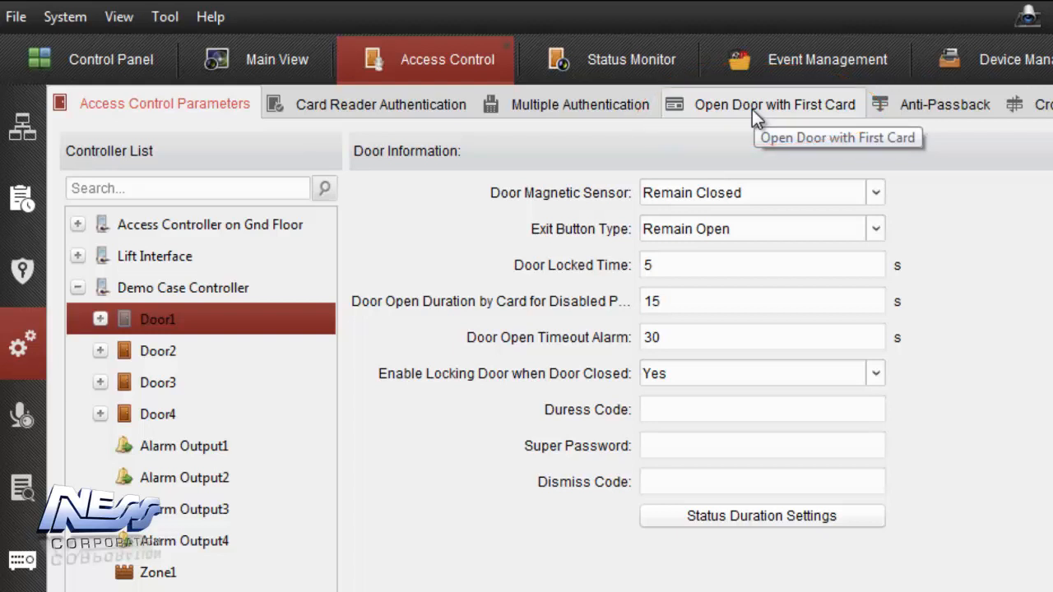
click(776, 104)
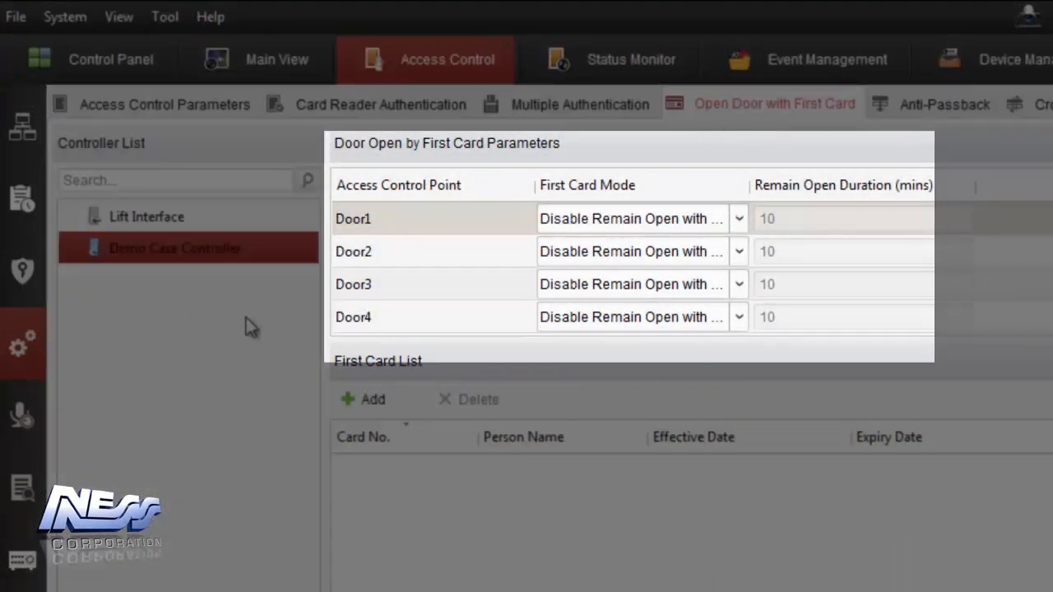
mouse_move(206, 251)
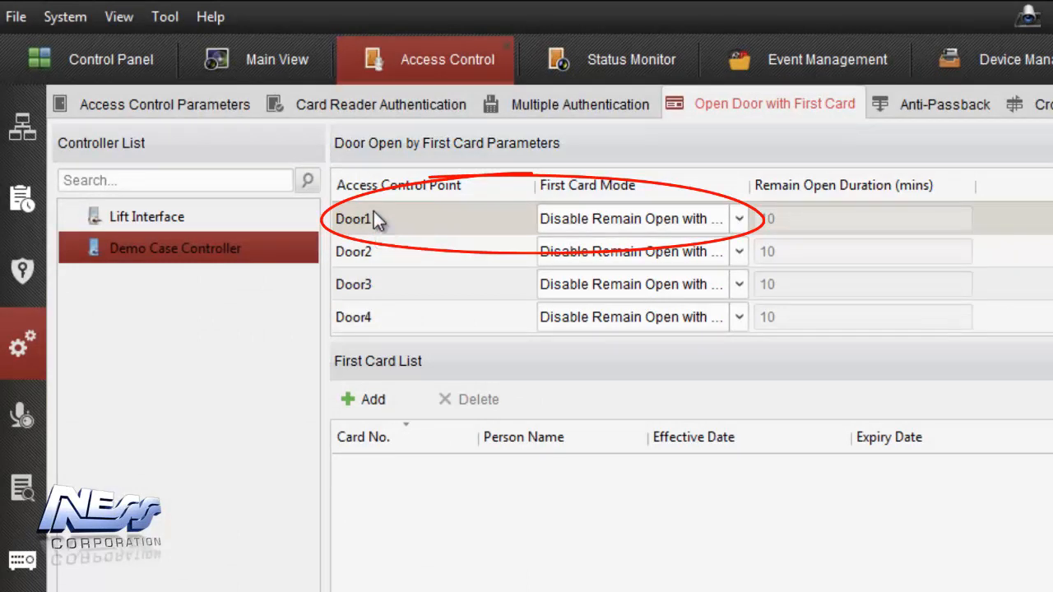
mouse_move(553, 228)
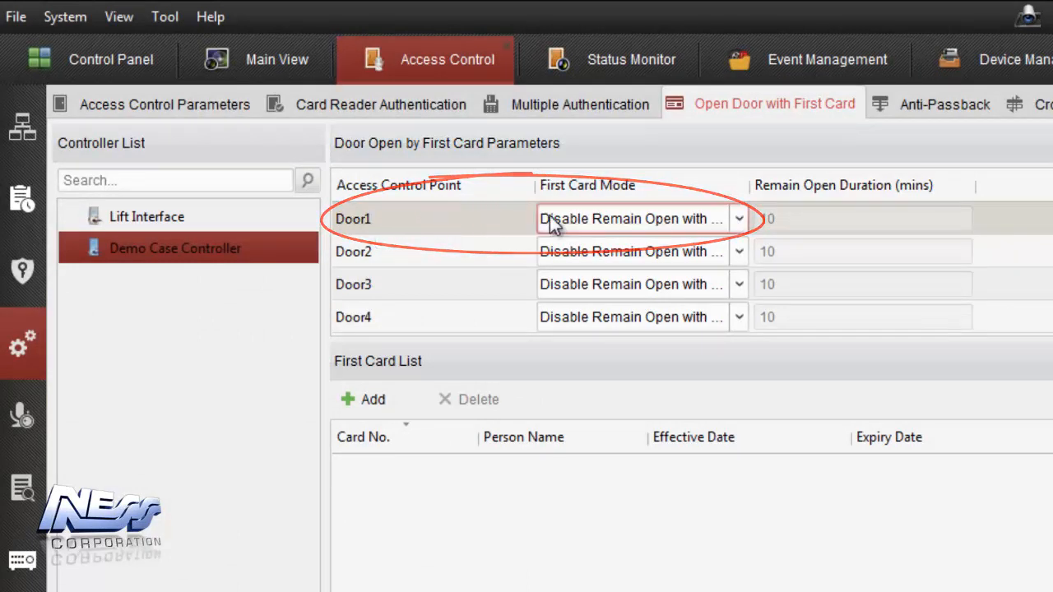
mouse_move(658, 222)
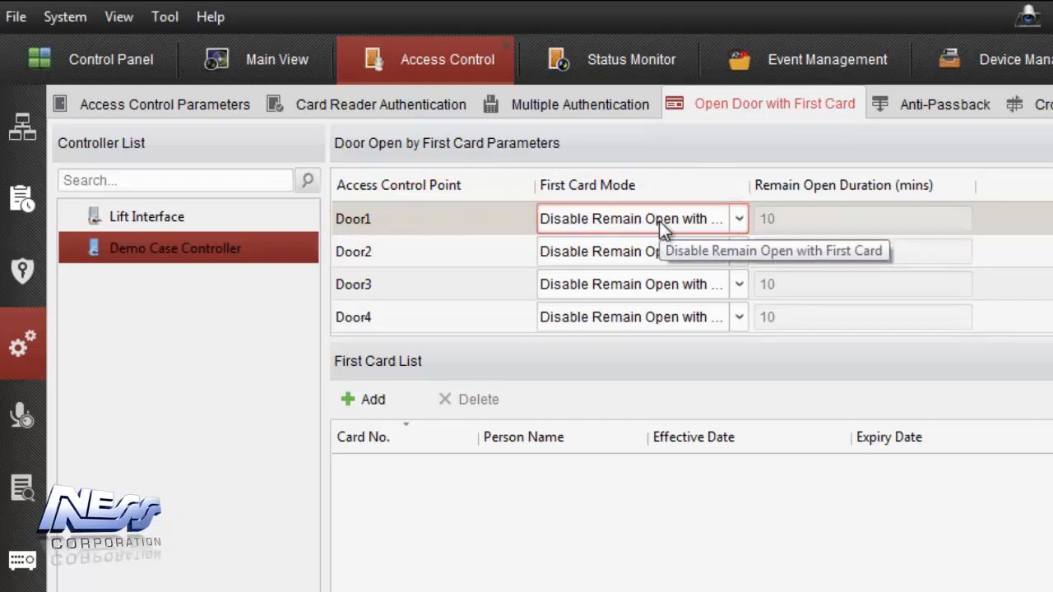
Set Door1 to Remain Open with First Card for 10 minutes, then view Status Monitor
click(738, 218)
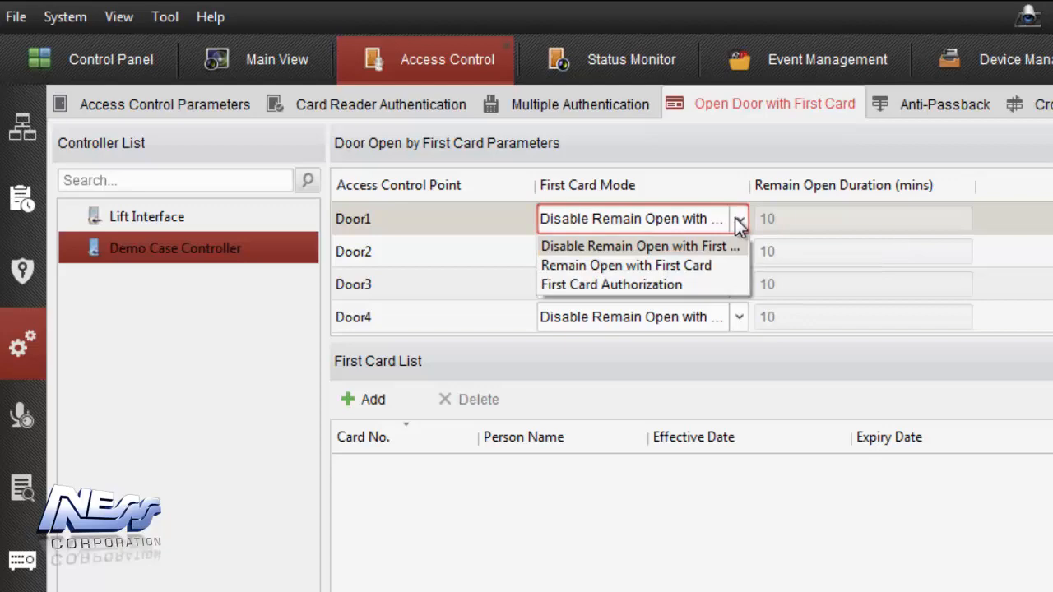
click(626, 264)
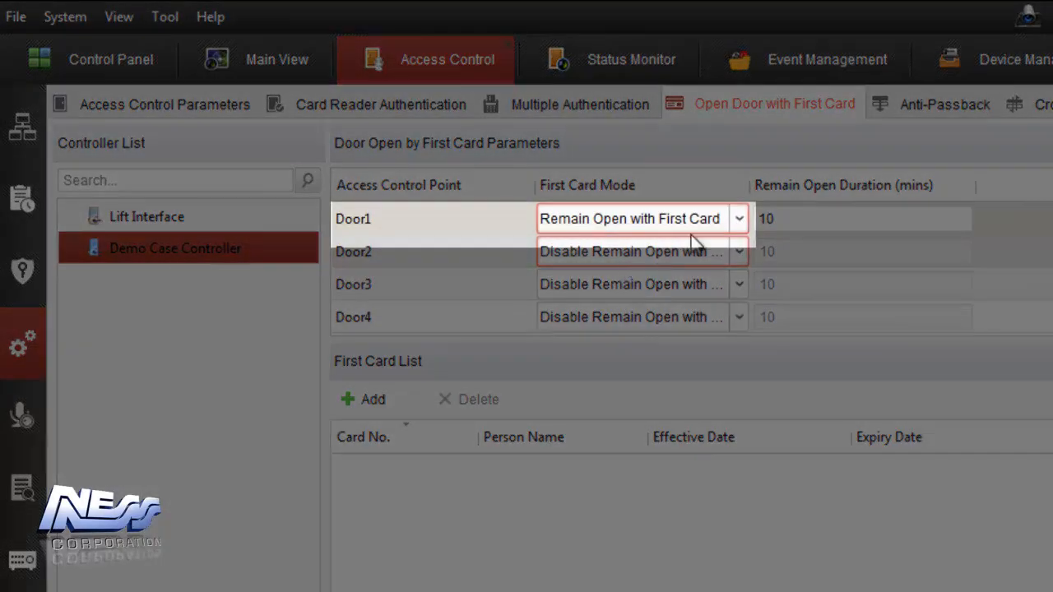
click(860, 218)
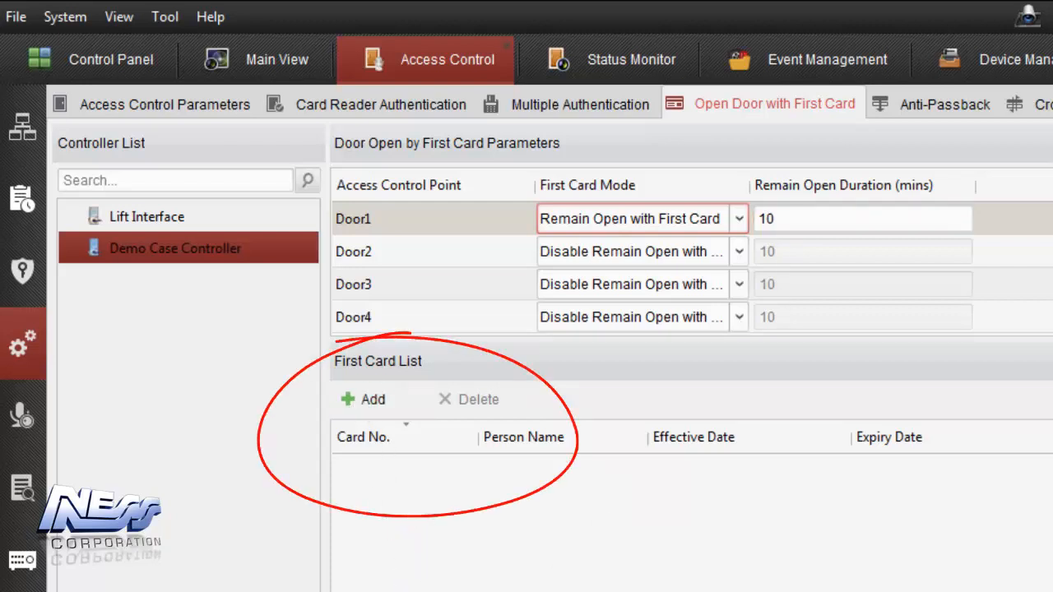
mouse_move(419, 481)
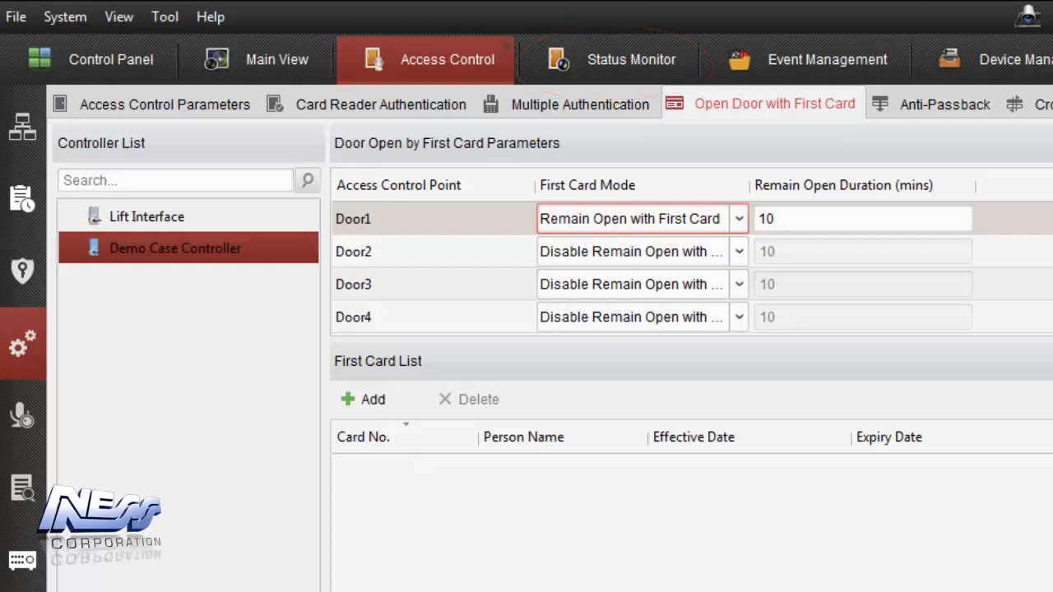
click(628, 59)
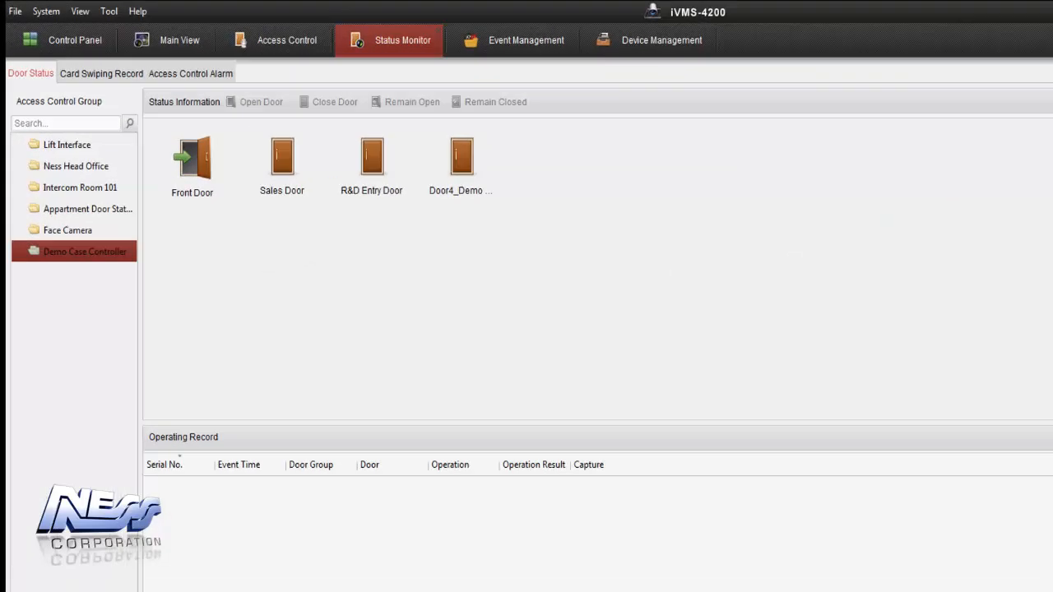